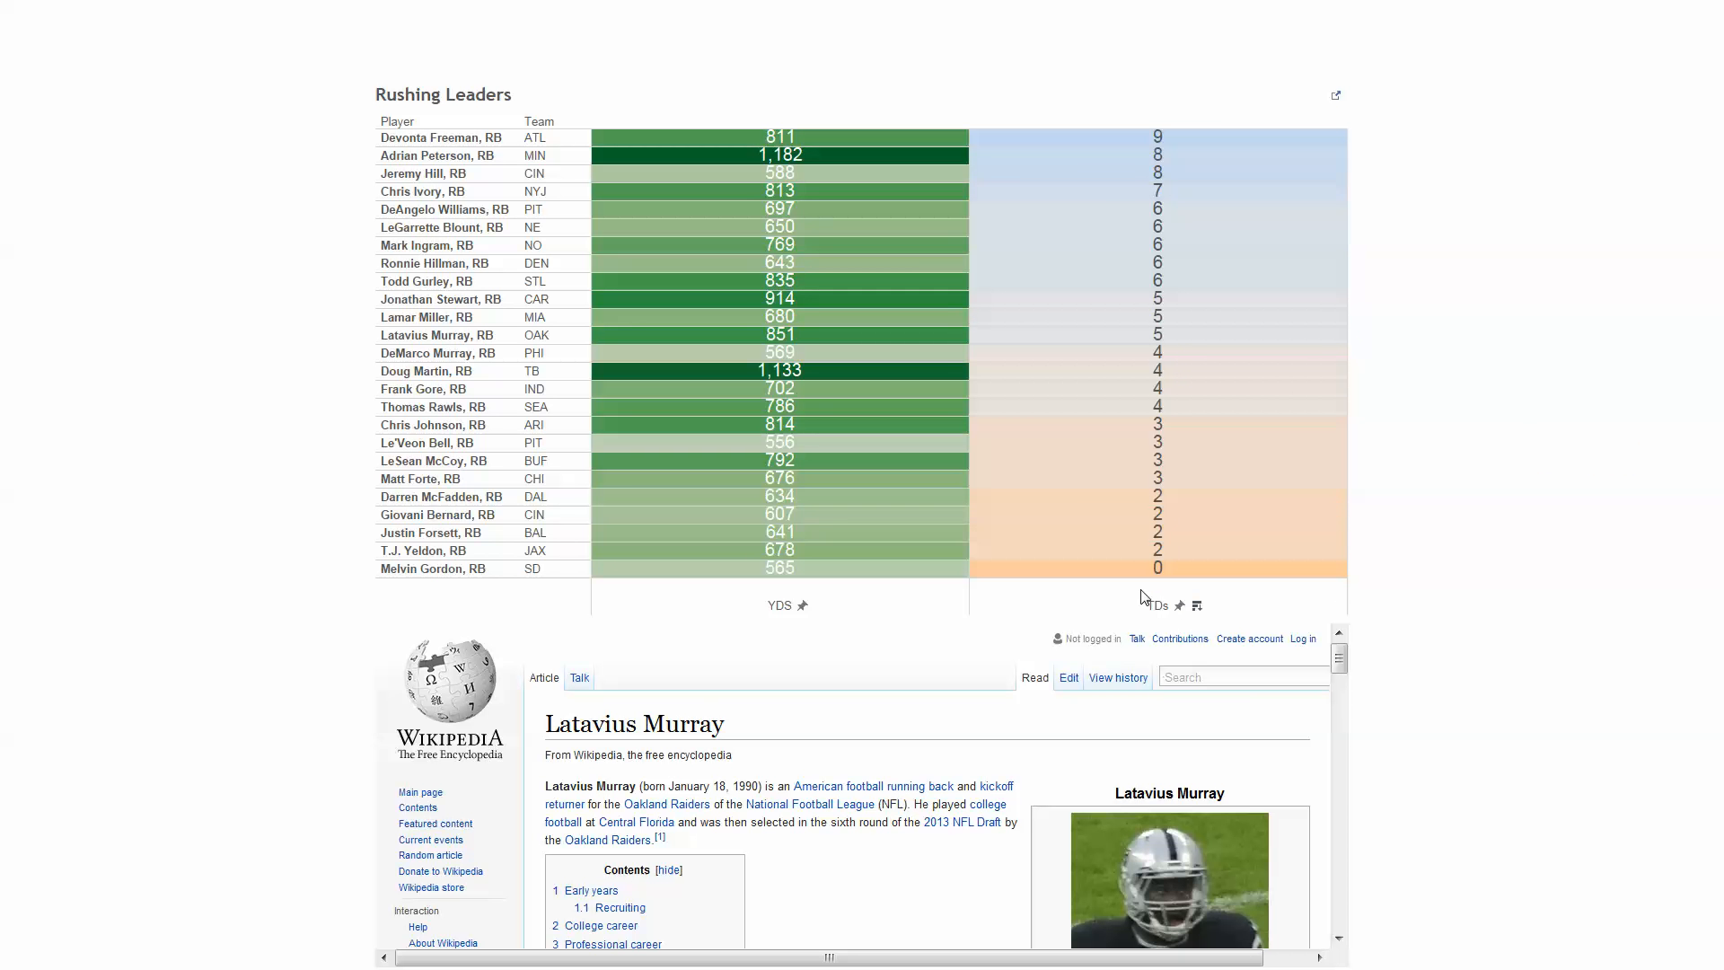
{"action": "mouse_move", "coordinate": [1196, 151]}
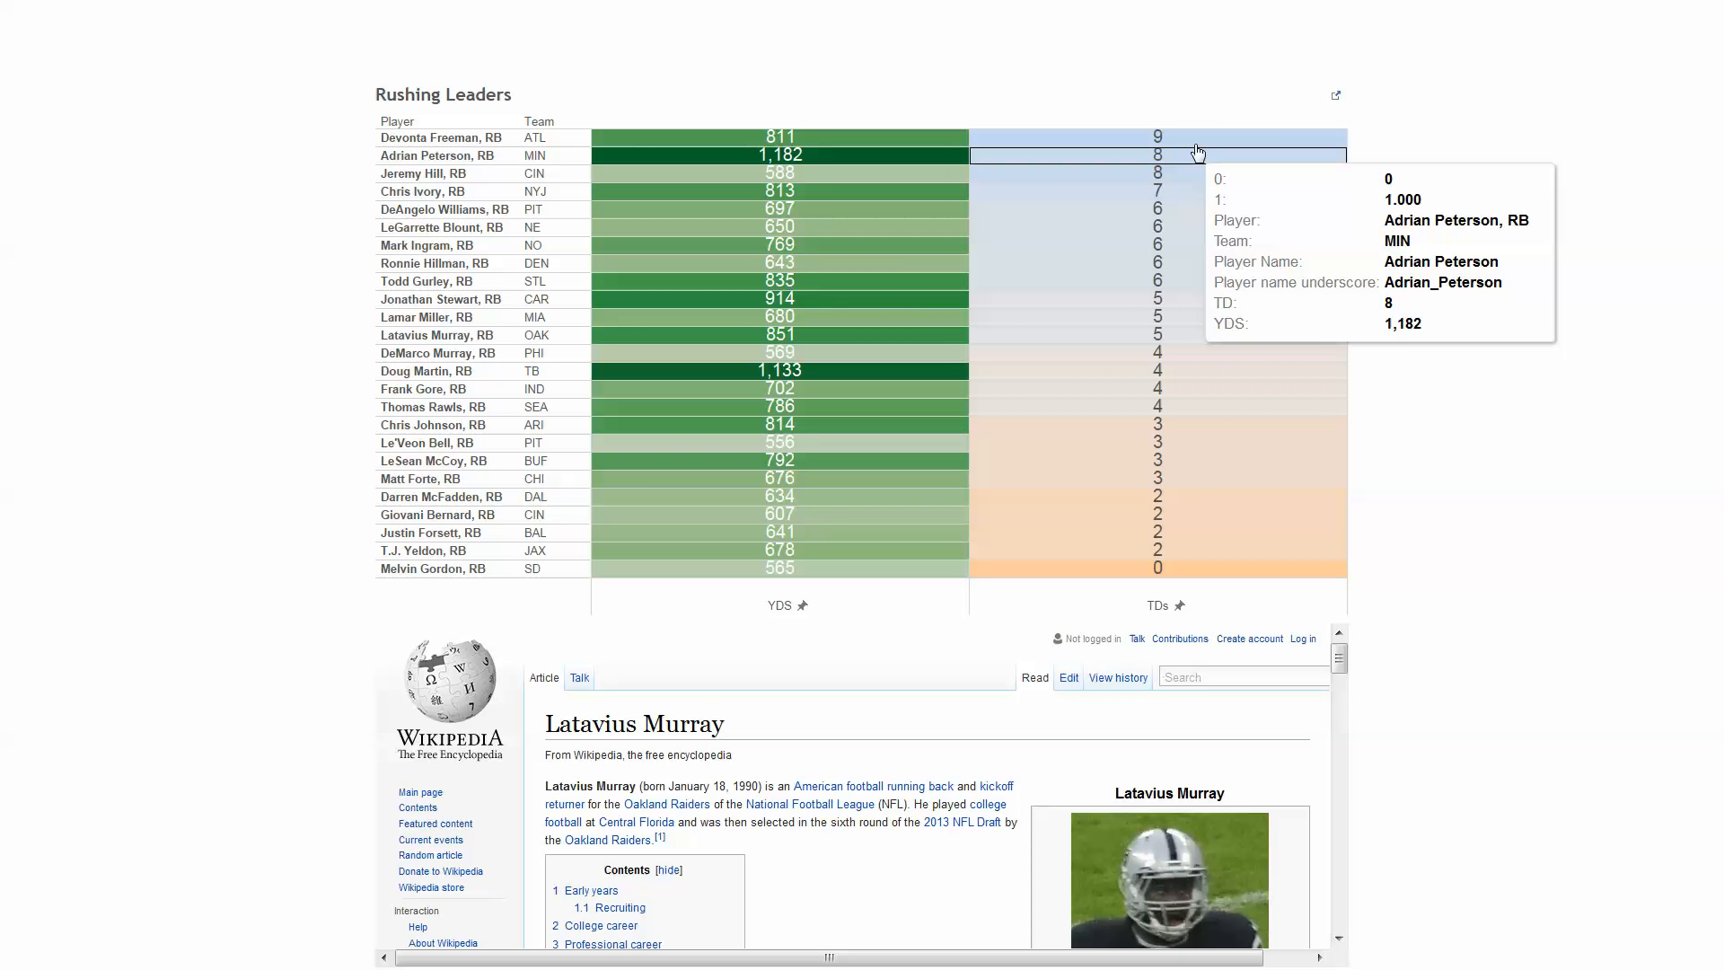
{"action": "mouse_move", "coordinate": [1185, 618]}
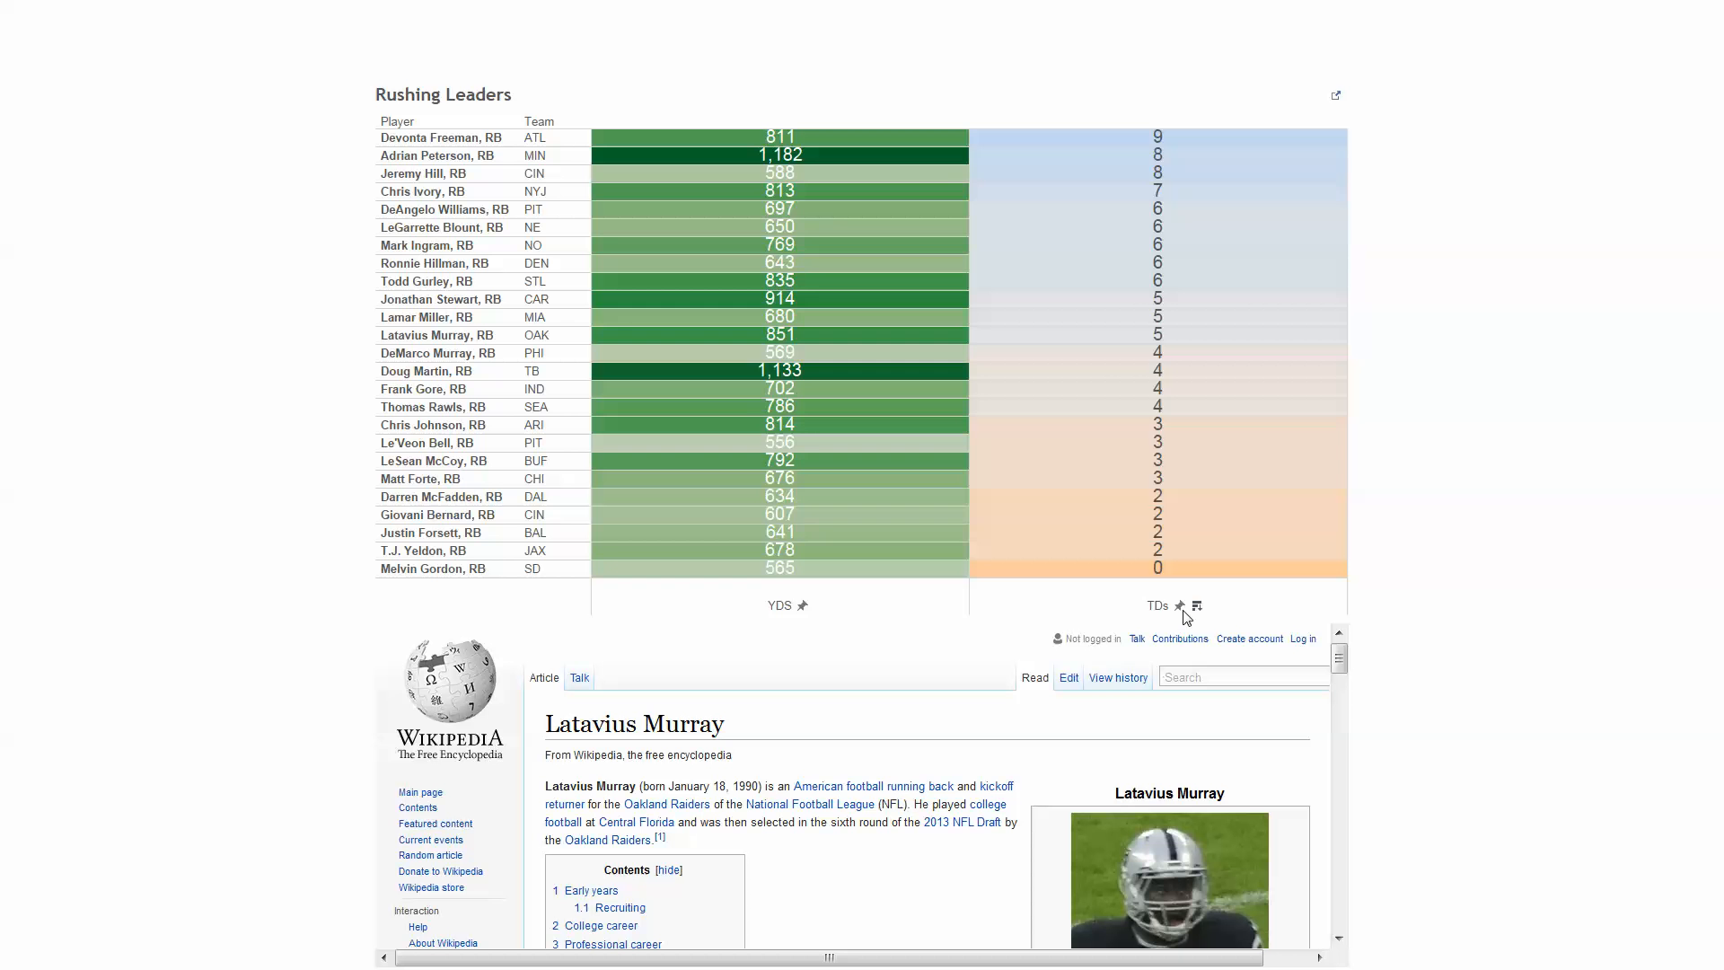
Step: Switch from the finished Rushing Leaders table to the blank Book1 worksheet
{"action": "left_click", "coordinate": [819, 605]}
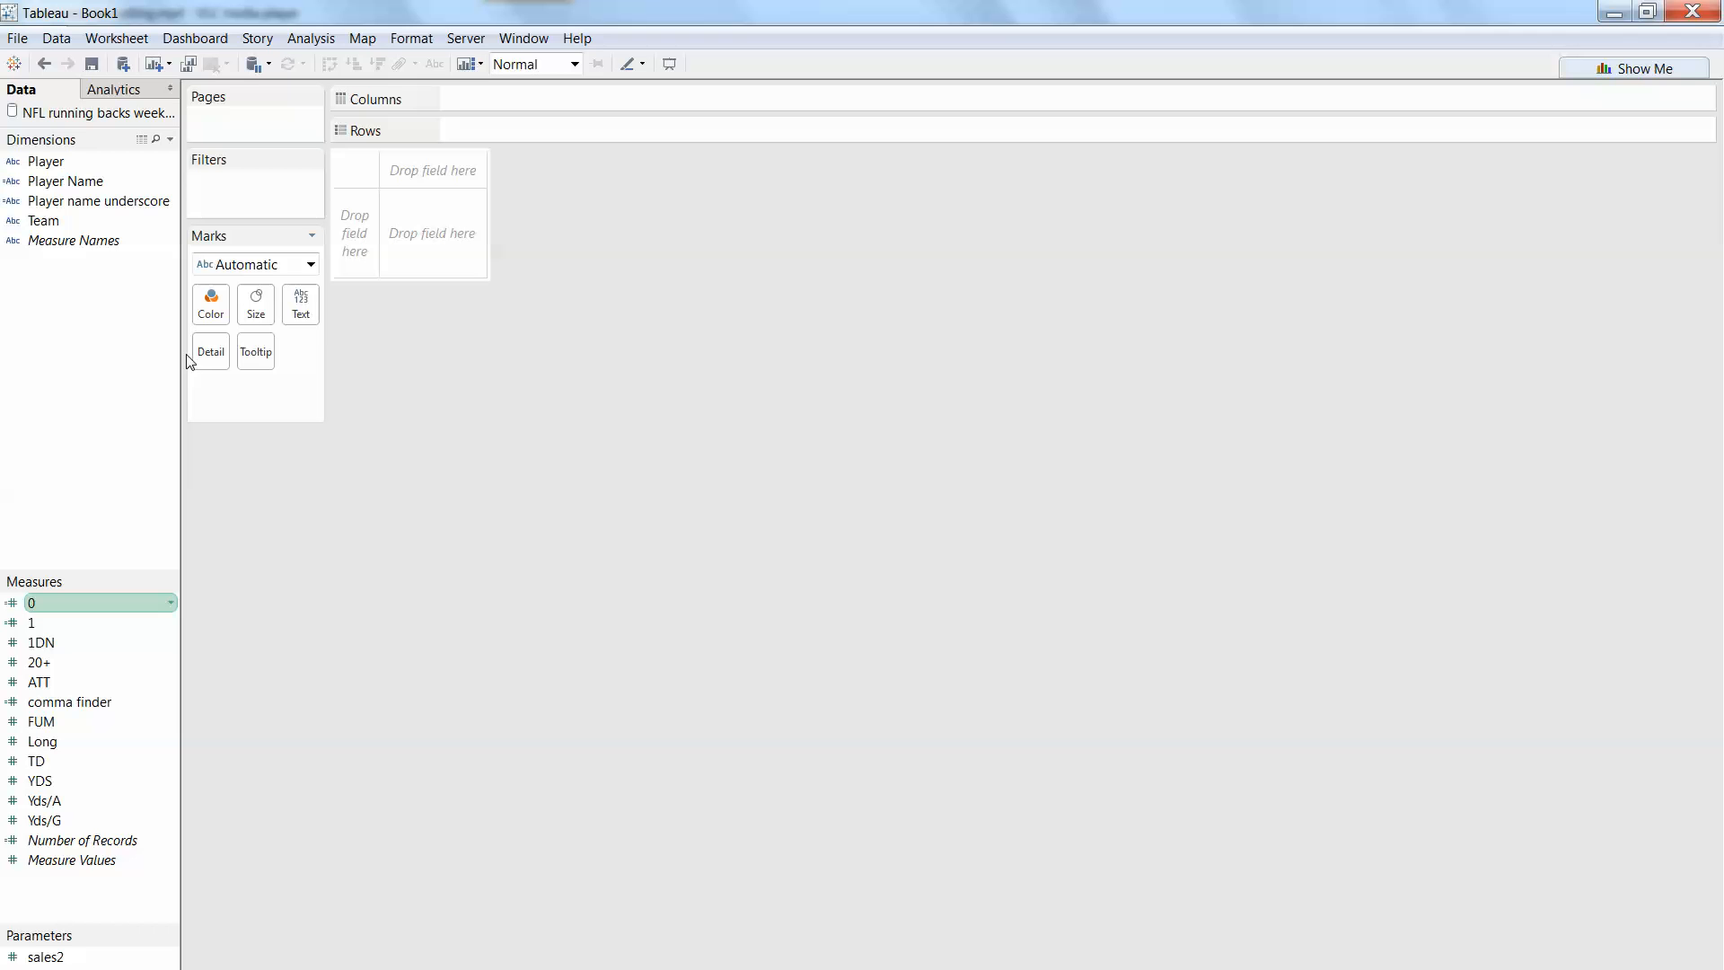
Step: Put Player on Rows and right-drag measure 0 onto Columns for an aggregation choice
{"action": "left_click_drag", "start_coordinate": [47, 160], "coordinate": [520, 129]}
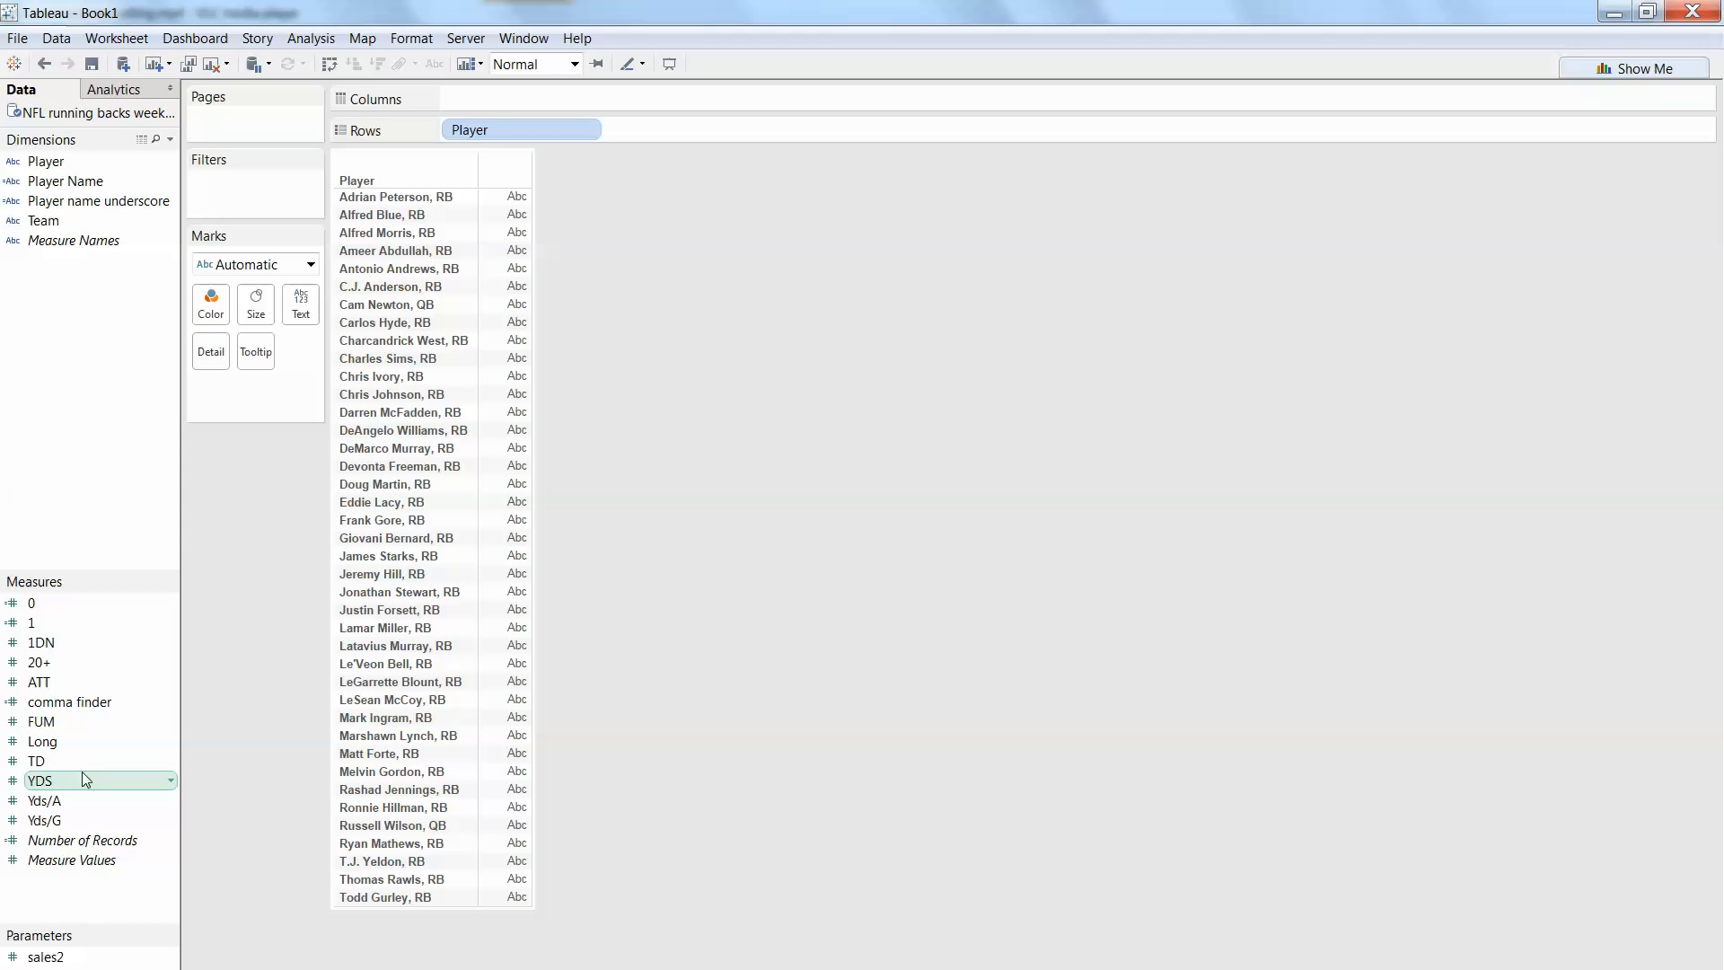
{"action": "right_click", "coordinate": [31, 601]}
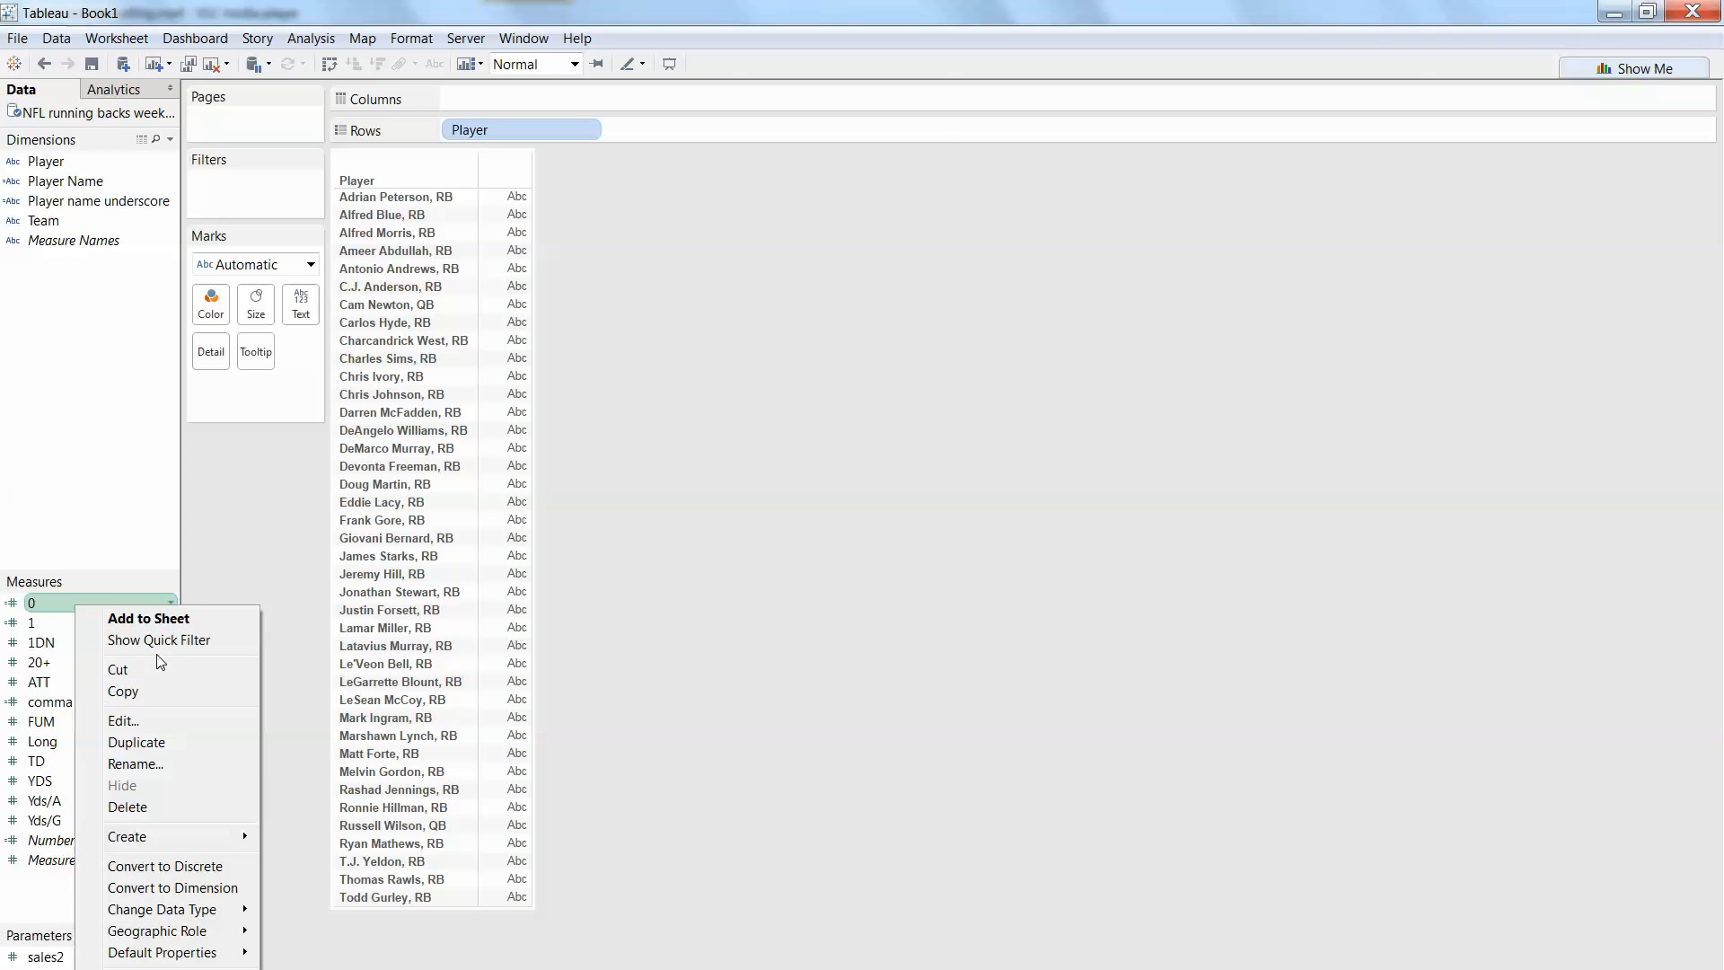
{"action": "left_click", "coordinate": [124, 722]}
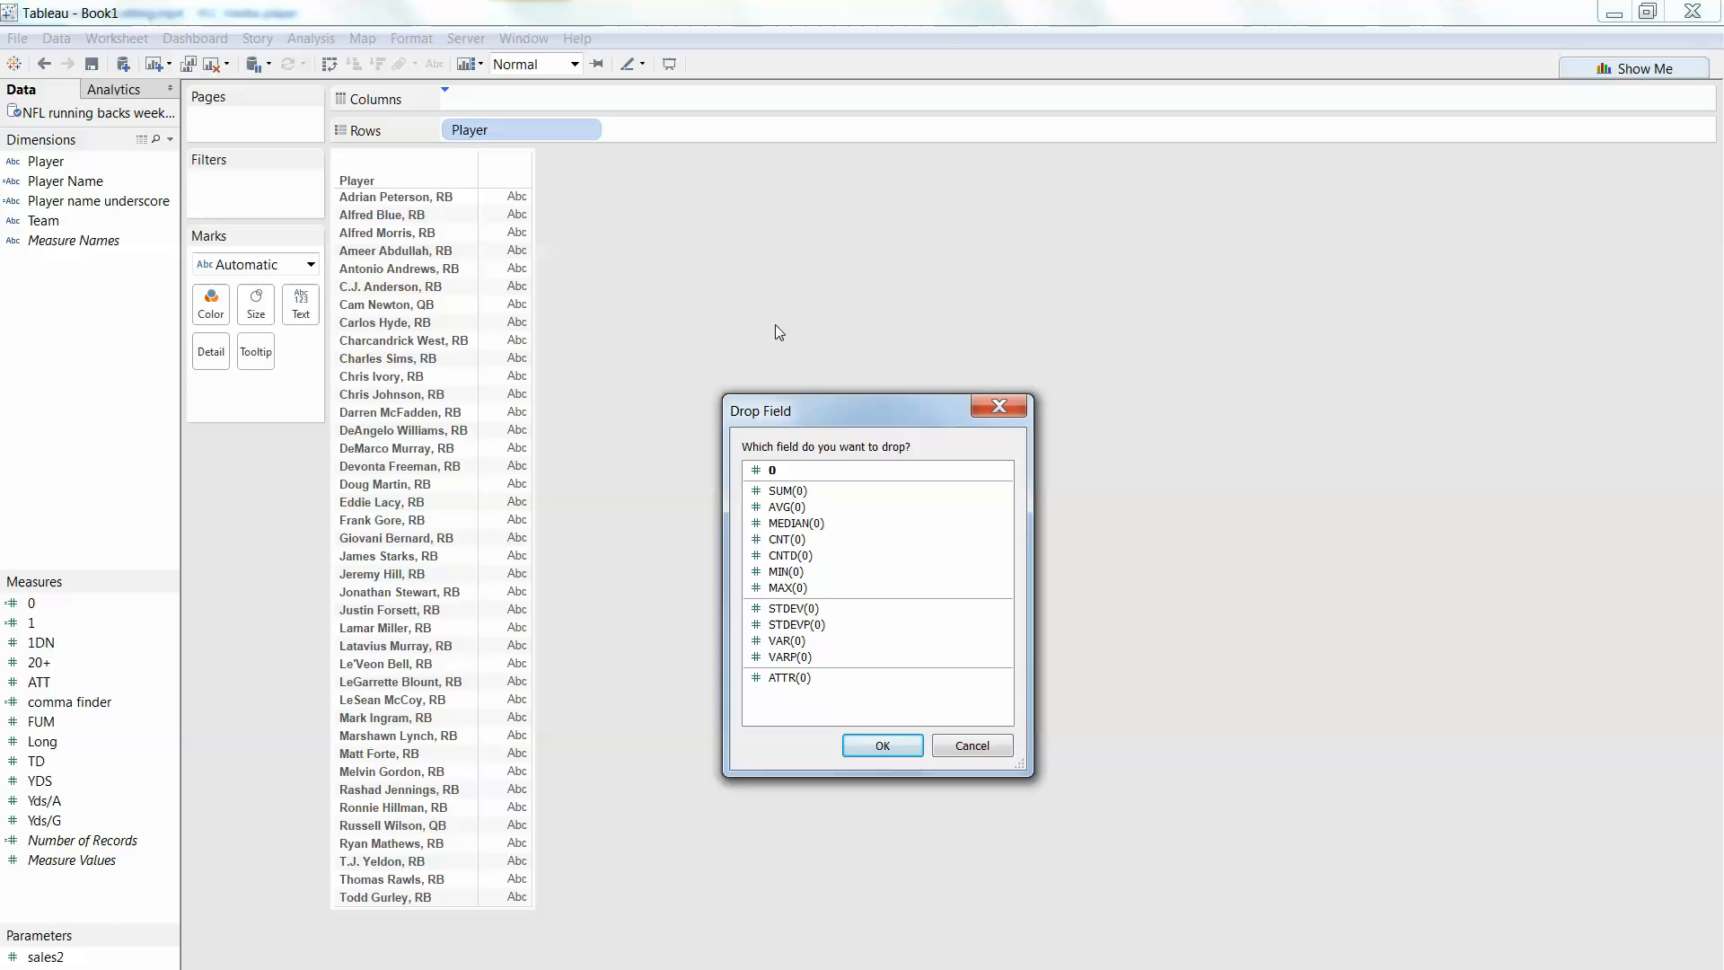
Step: Add fields 0 and 1 to Columns unaggregated, giving two axes beside the players
{"action": "left_click", "coordinate": [883, 746]}
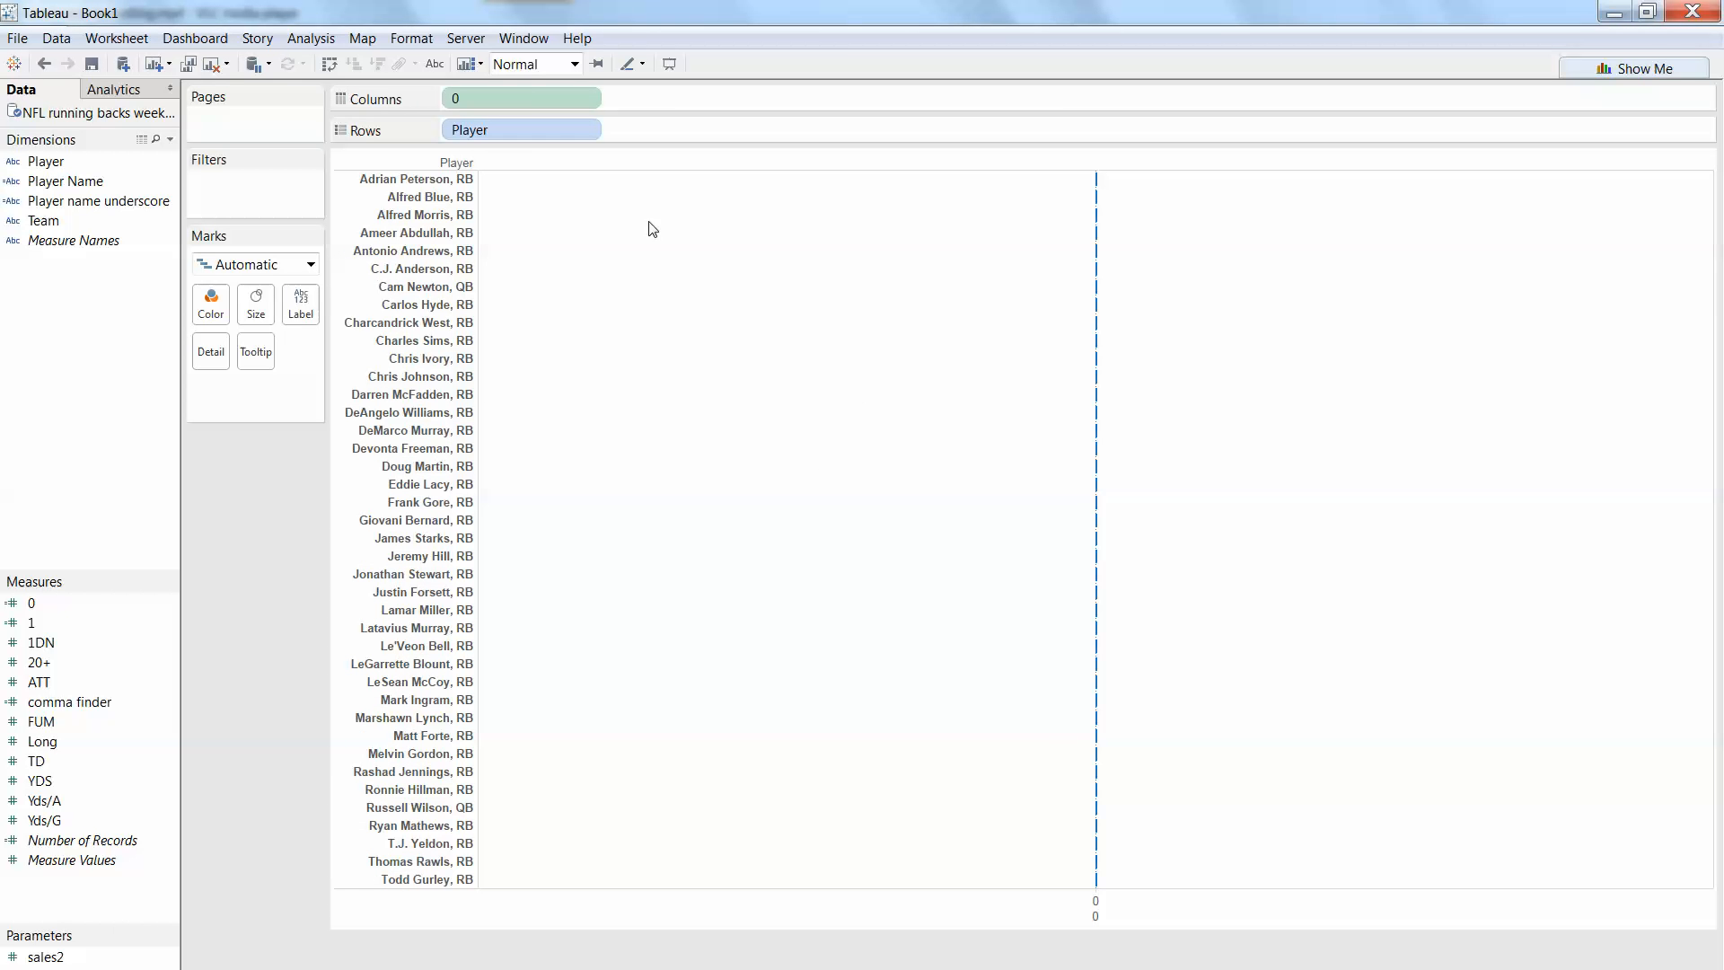
{"action": "mouse_move", "coordinate": [126, 571]}
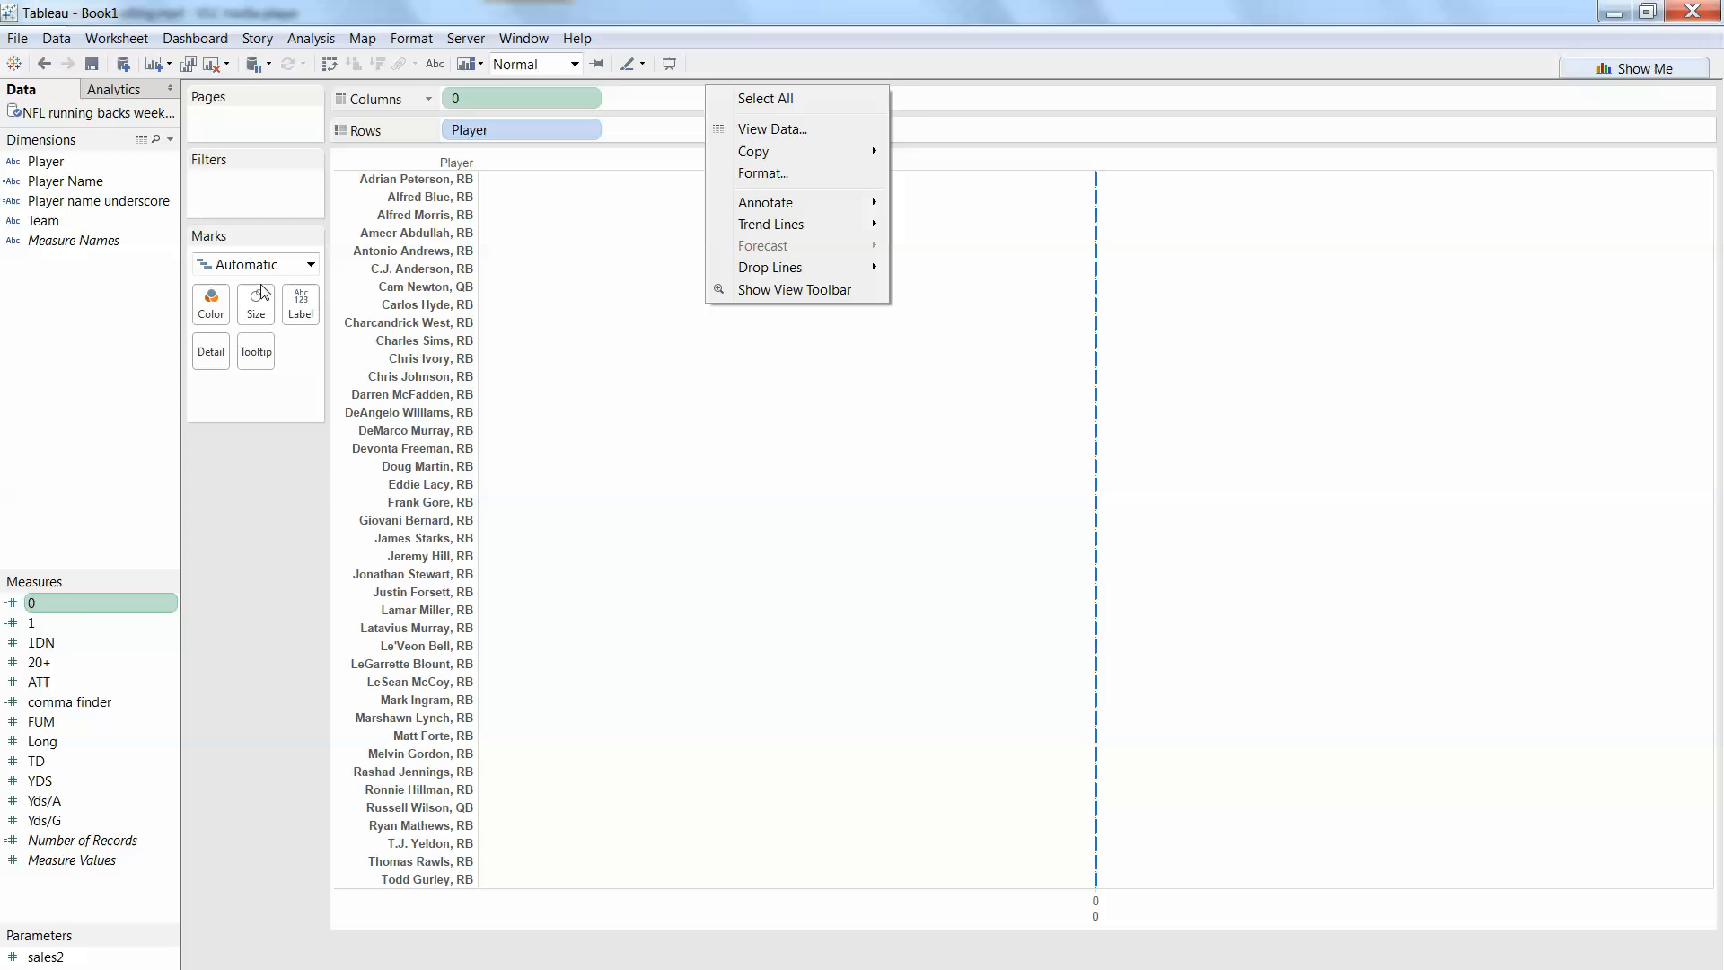
{"action": "left_click", "coordinate": [591, 219]}
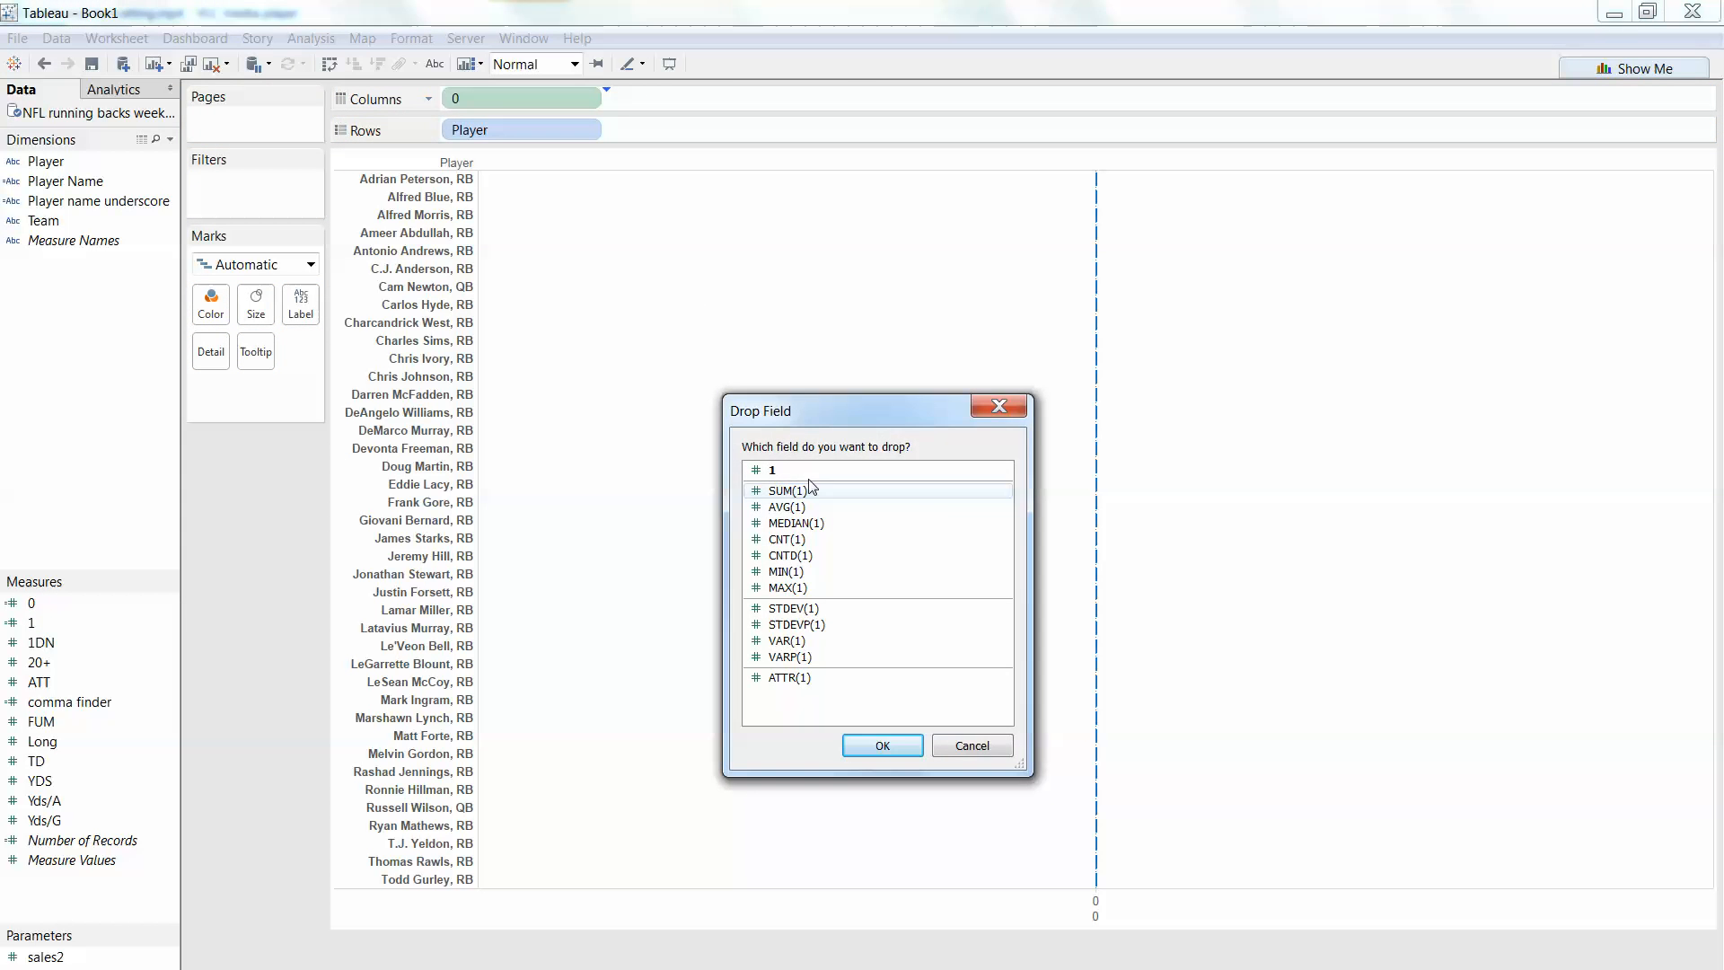
{"action": "left_click", "coordinate": [883, 745]}
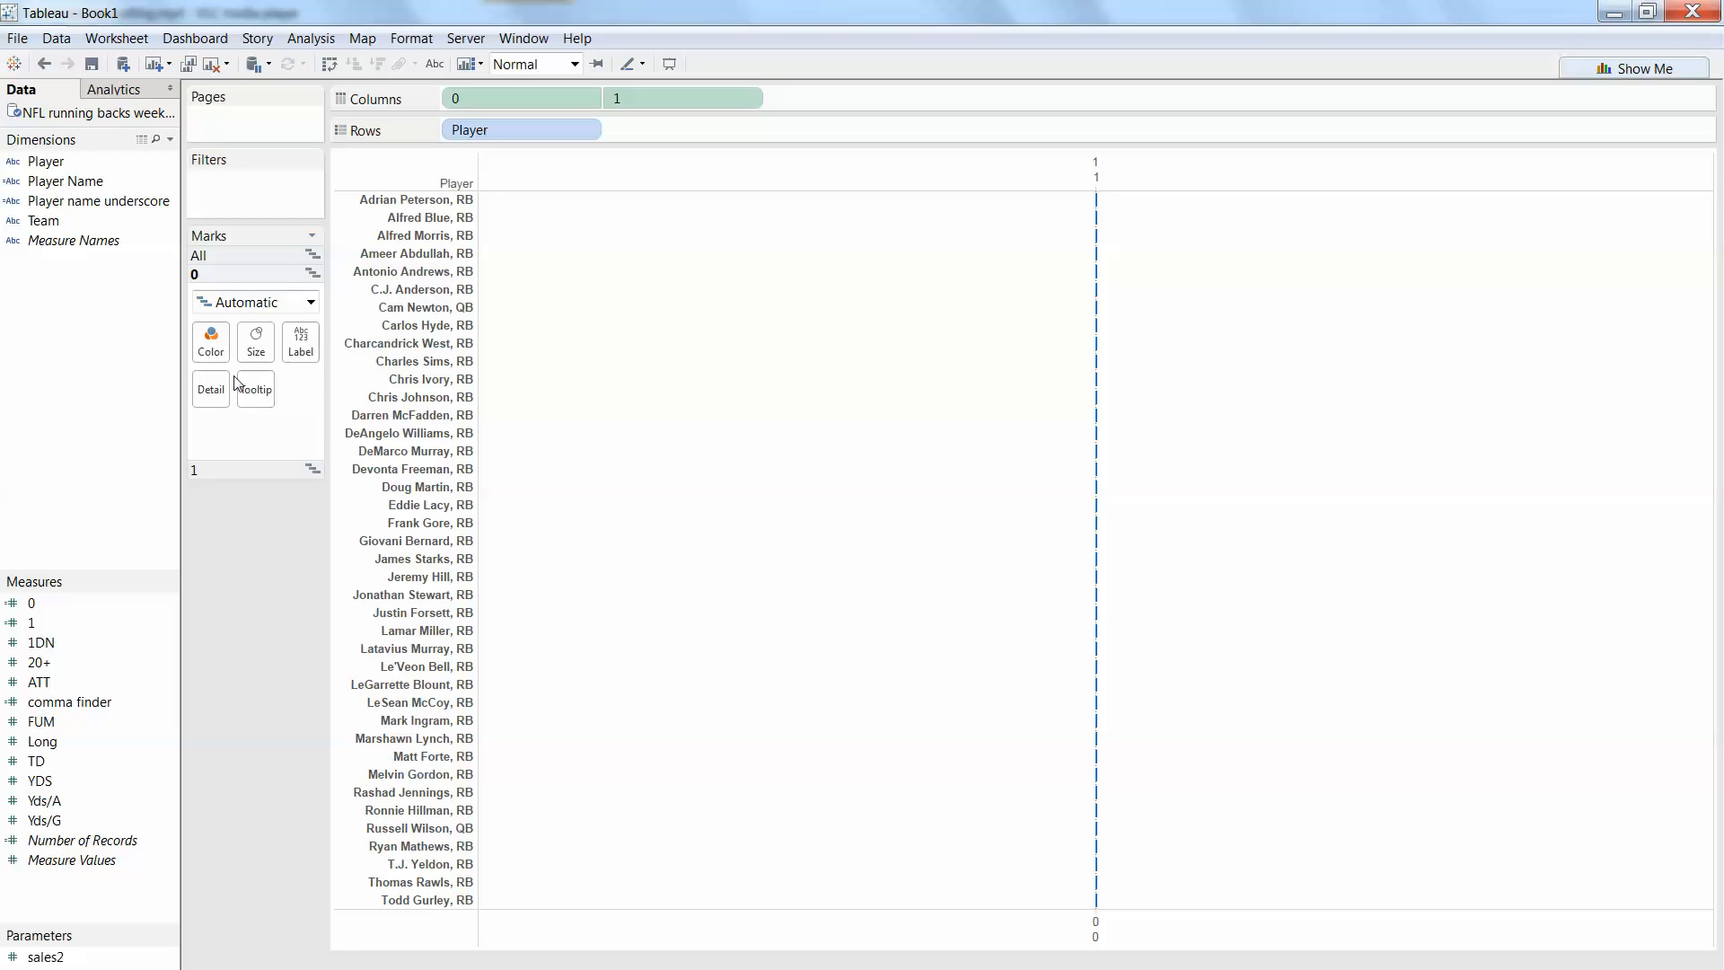
{"action": "mouse_move", "coordinate": [261, 307]}
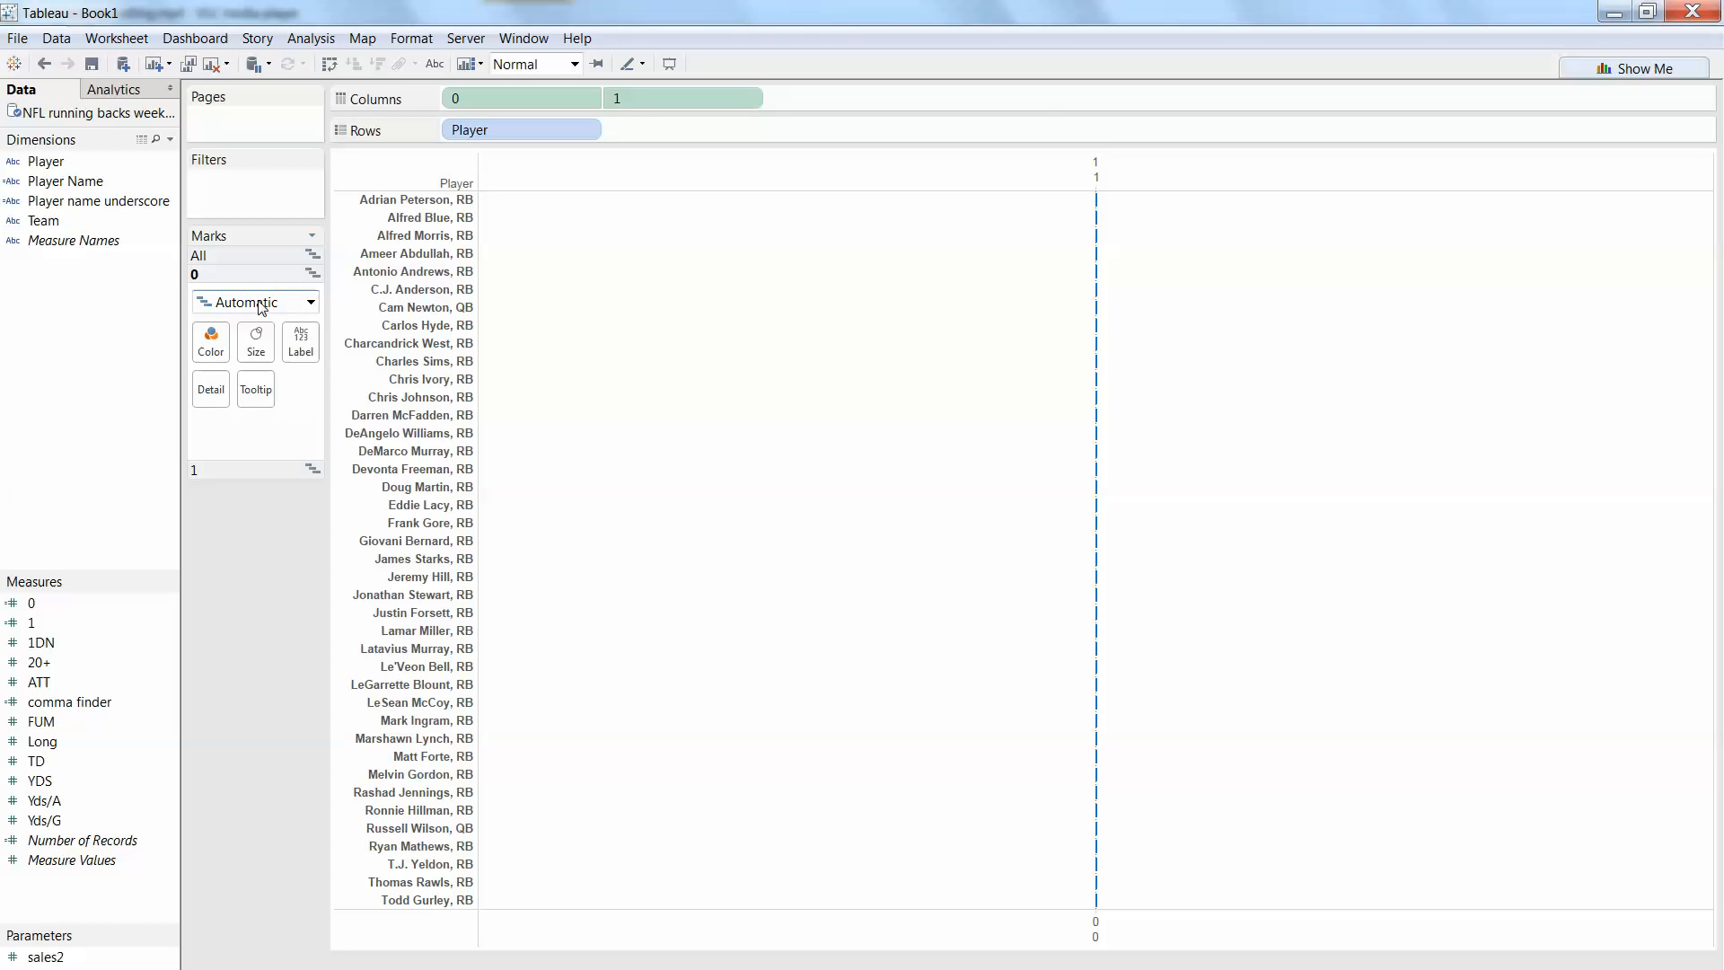
Step: Colour the 0 layer's bars by YDS, size them with field 1, and make layer 1 text marks
{"action": "left_click", "coordinate": [39, 761]}
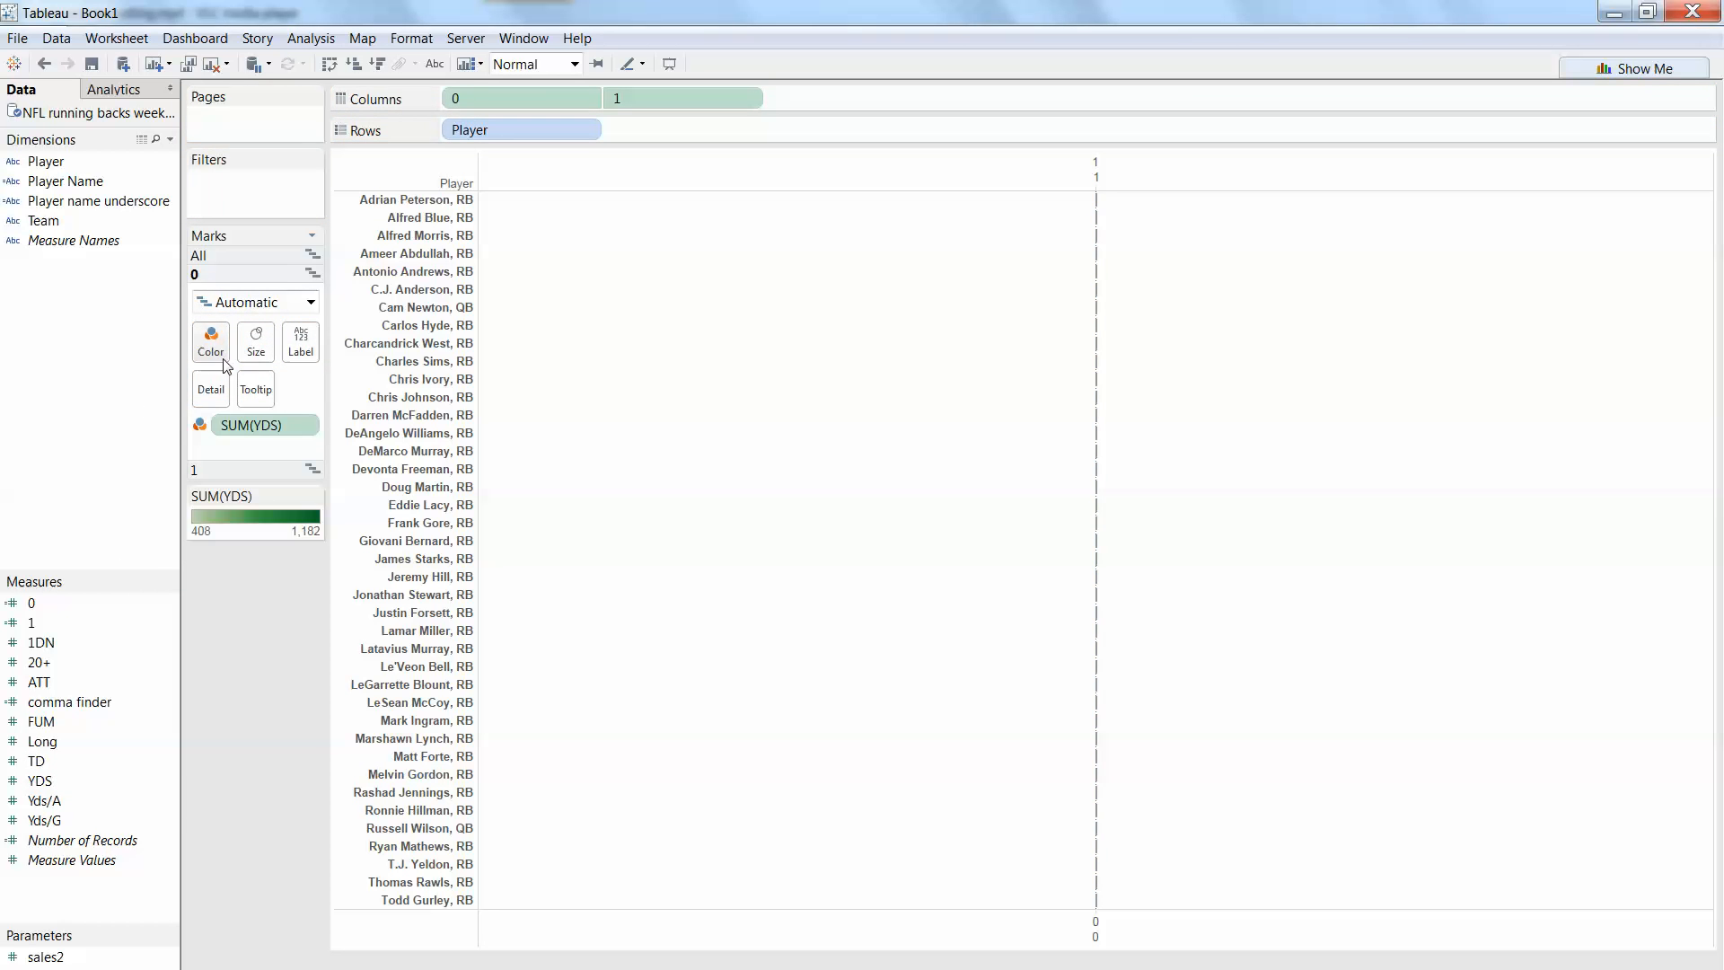
{"action": "left_click", "coordinate": [31, 622]}
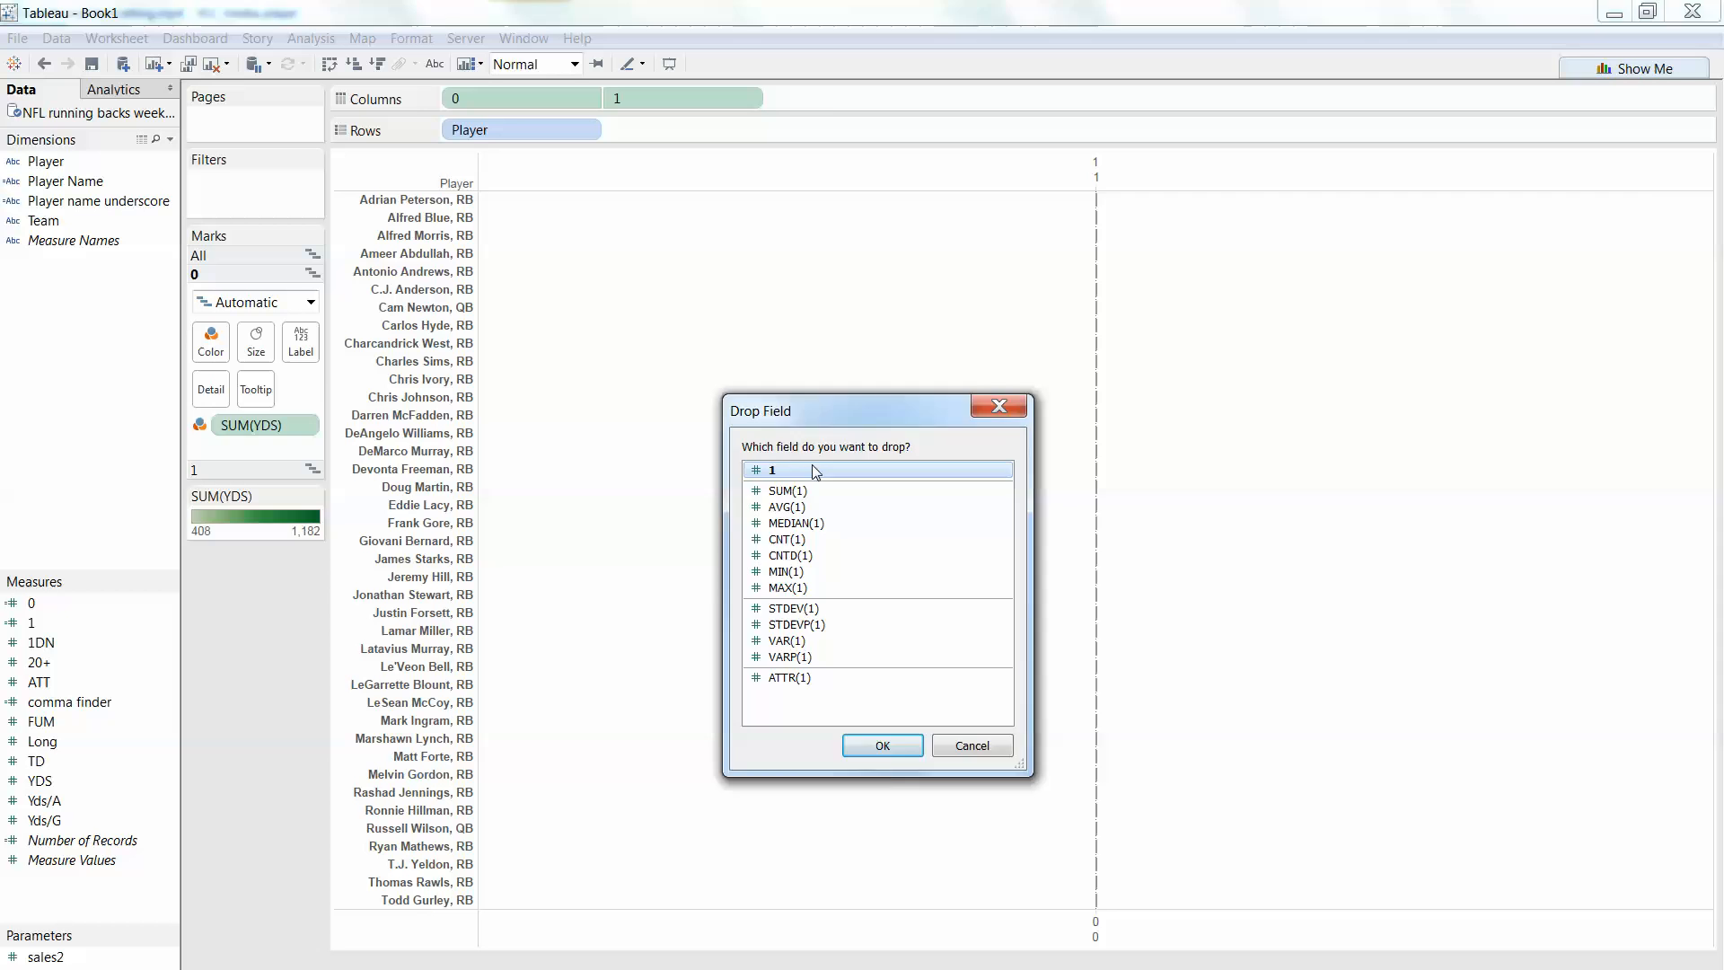
{"action": "left_click", "coordinate": [883, 745]}
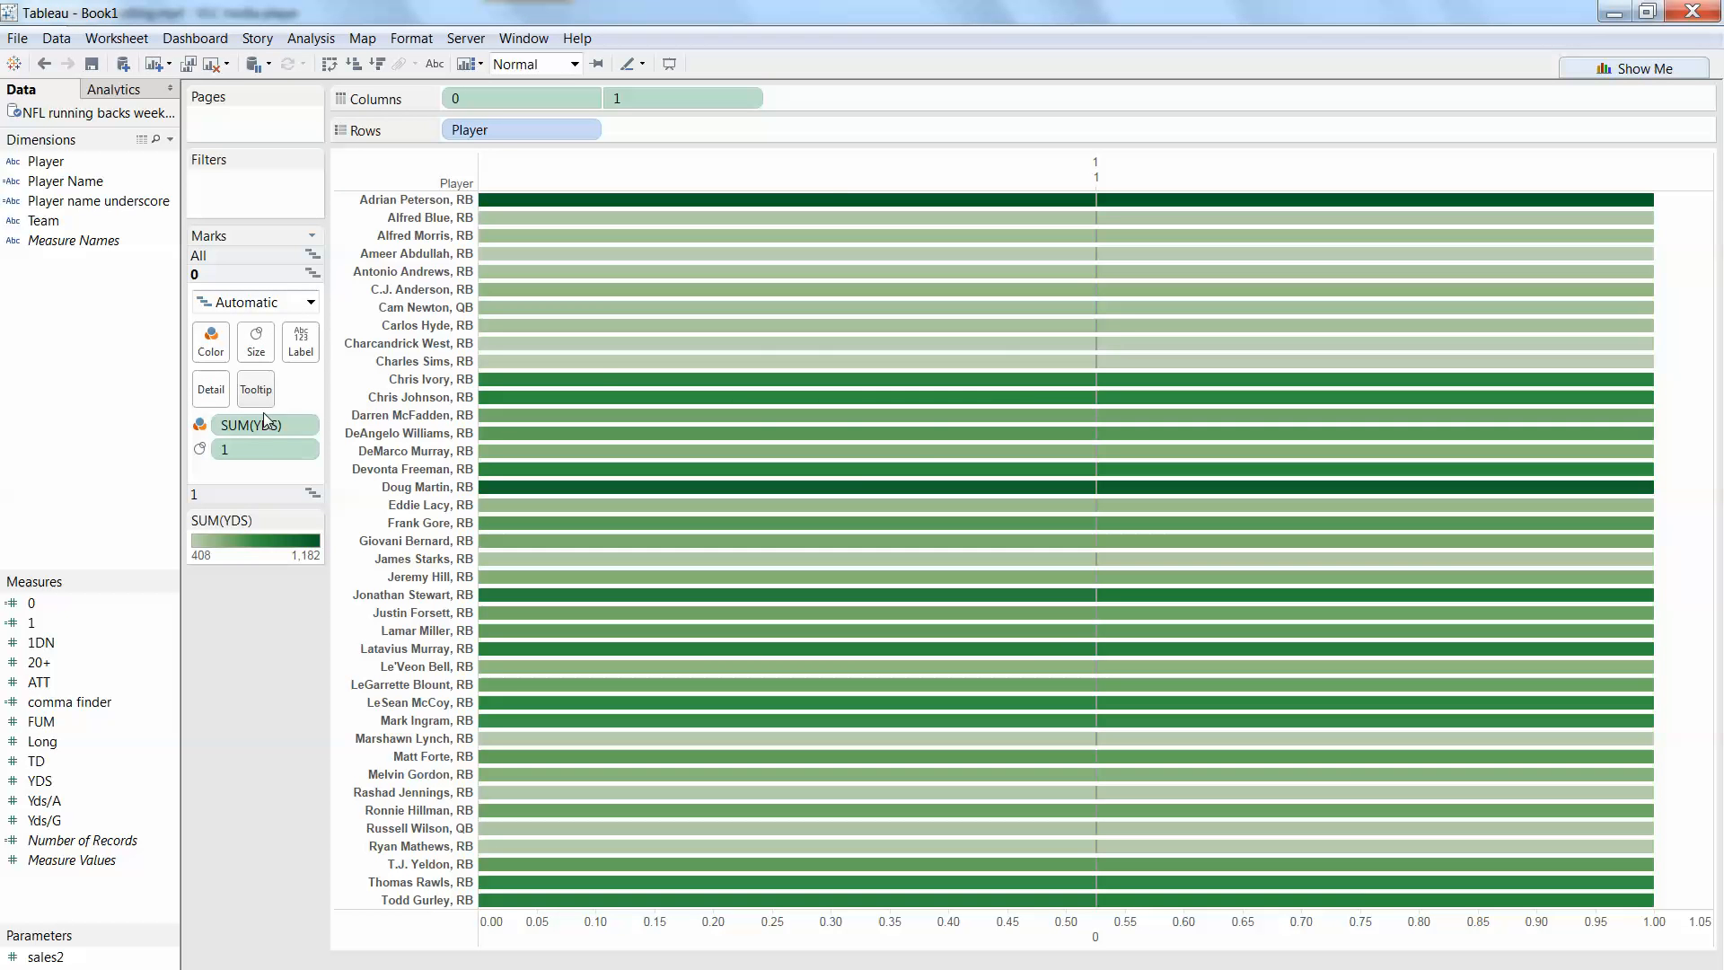
{"action": "mouse_move", "coordinate": [3, 571]}
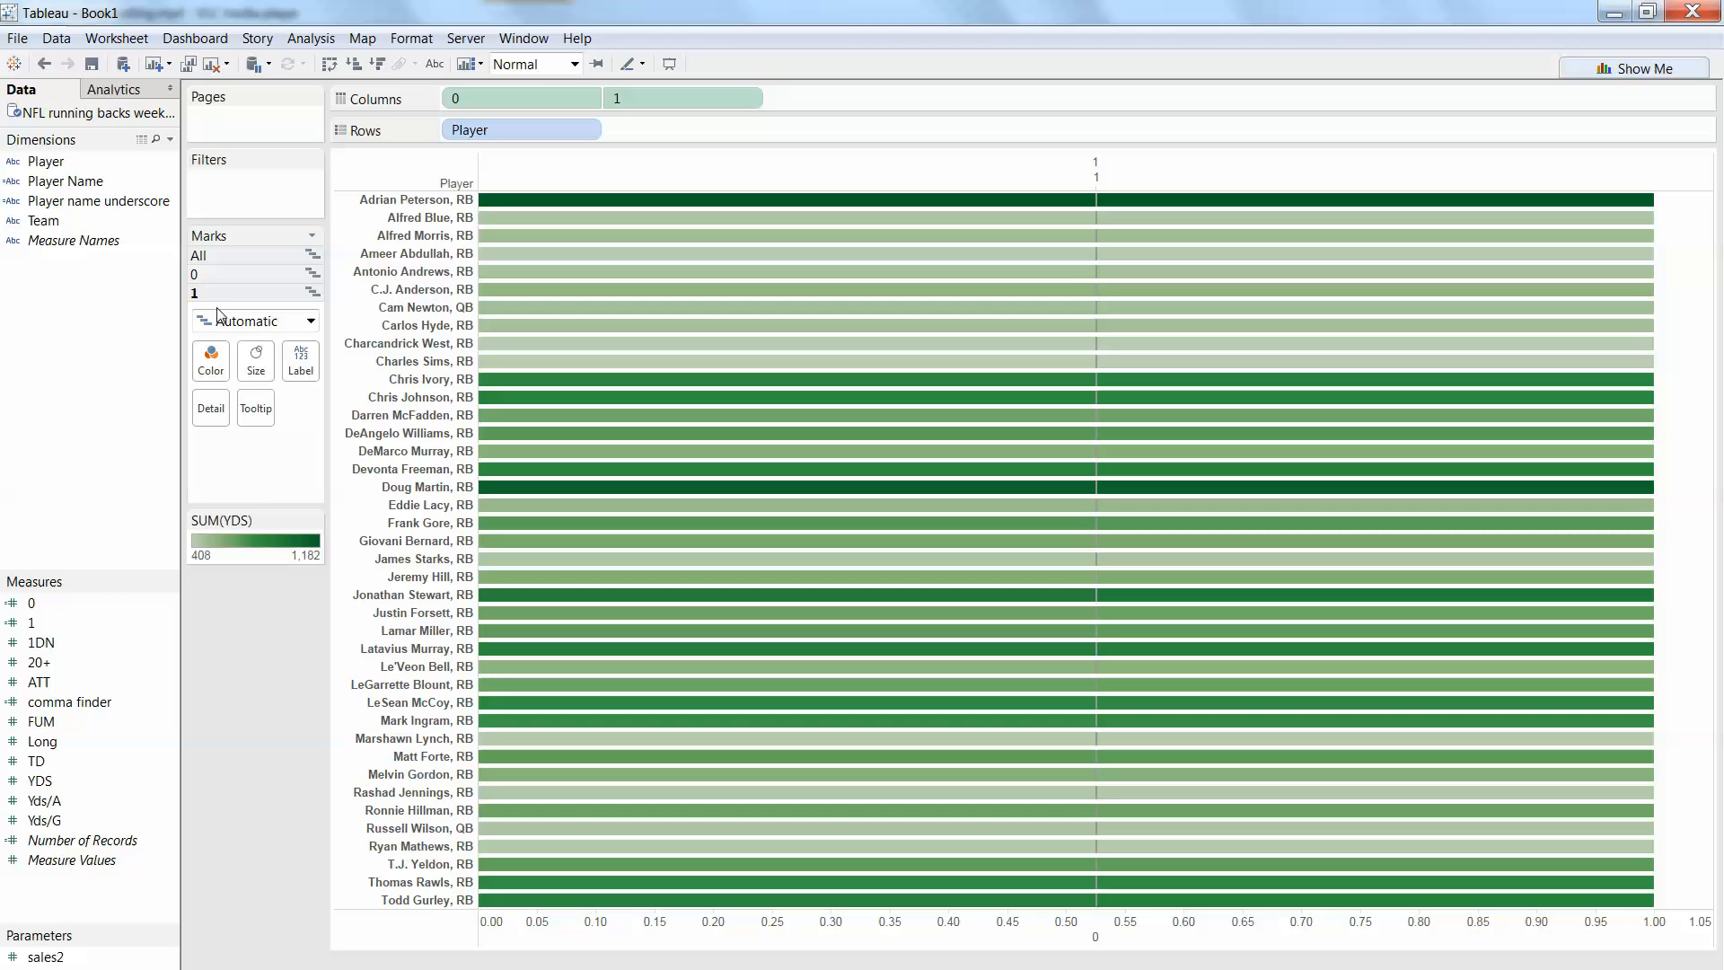
{"action": "left_click", "coordinate": [30, 621]}
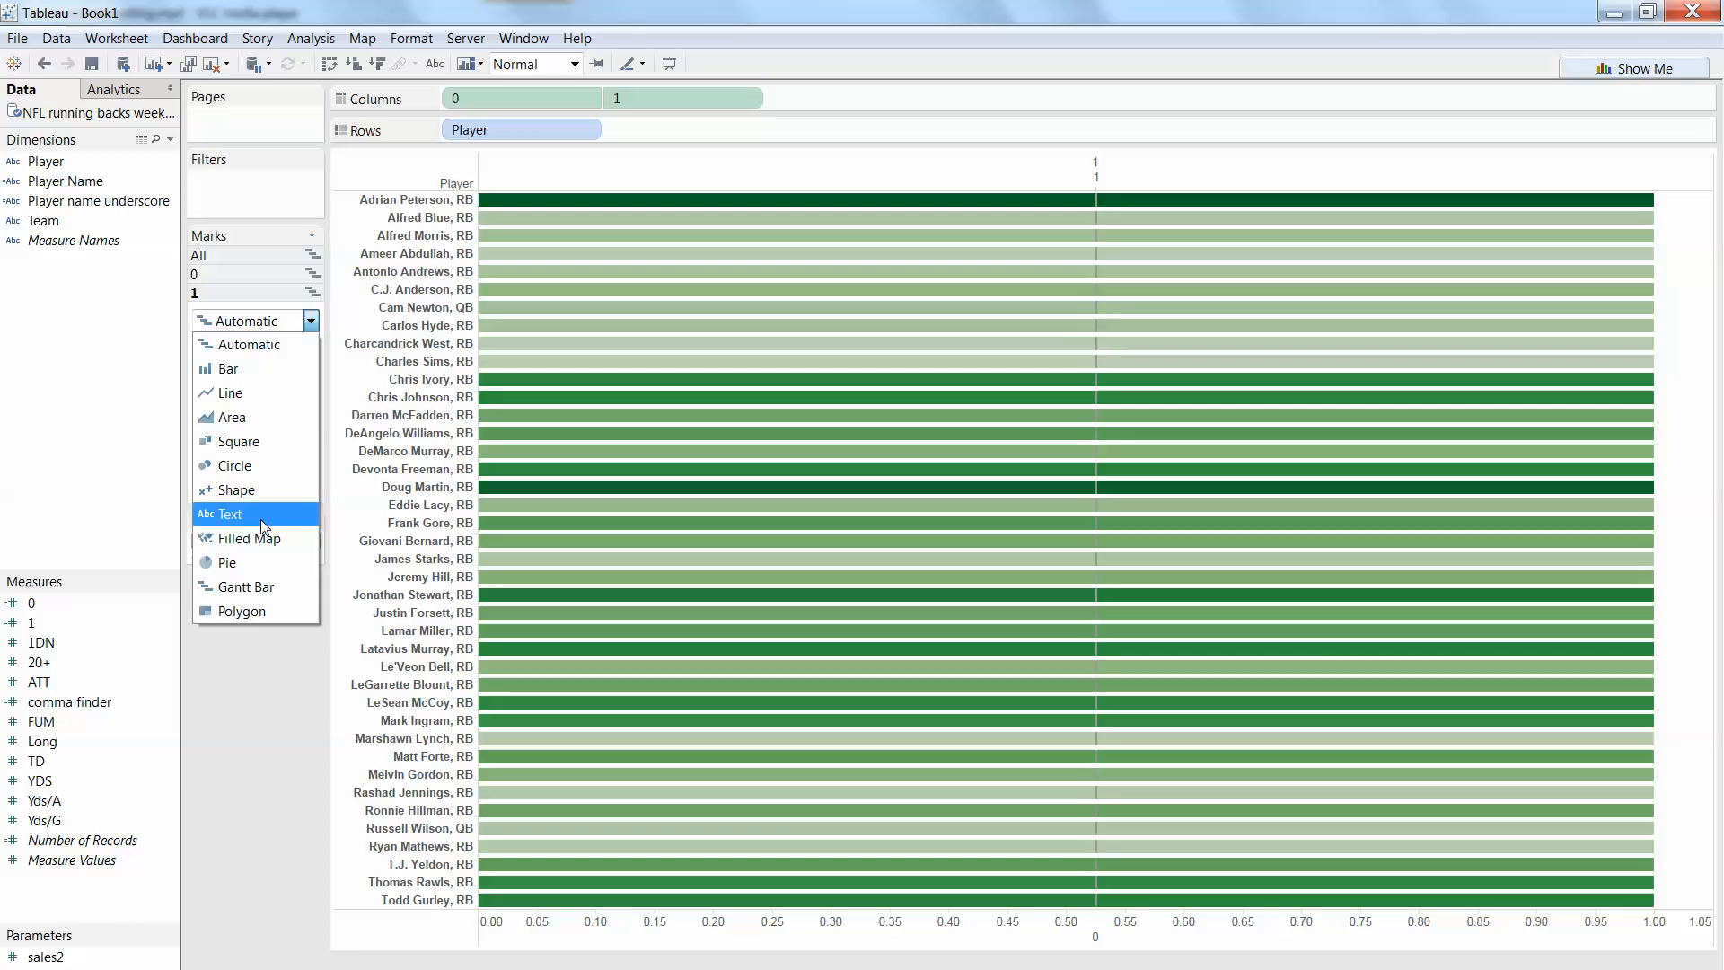
{"action": "left_click", "coordinate": [230, 513]}
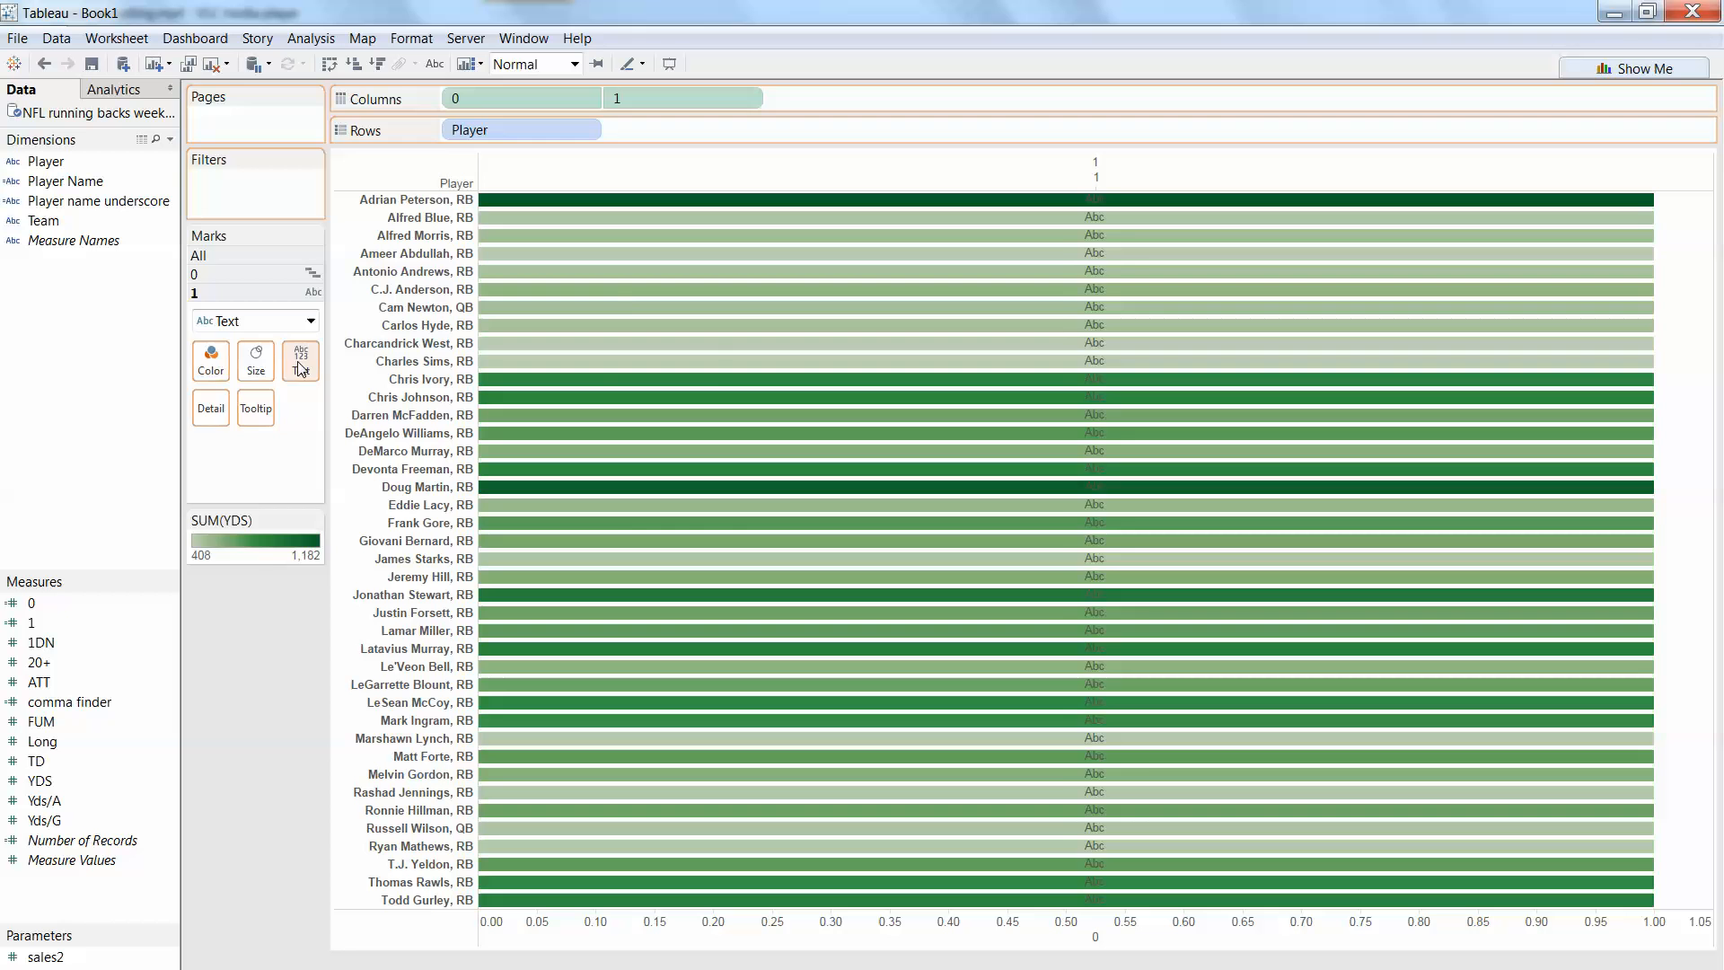
Step: Label each player's YDS value as text and adjust the bar layer's size
{"action": "left_click", "coordinate": [300, 361]}
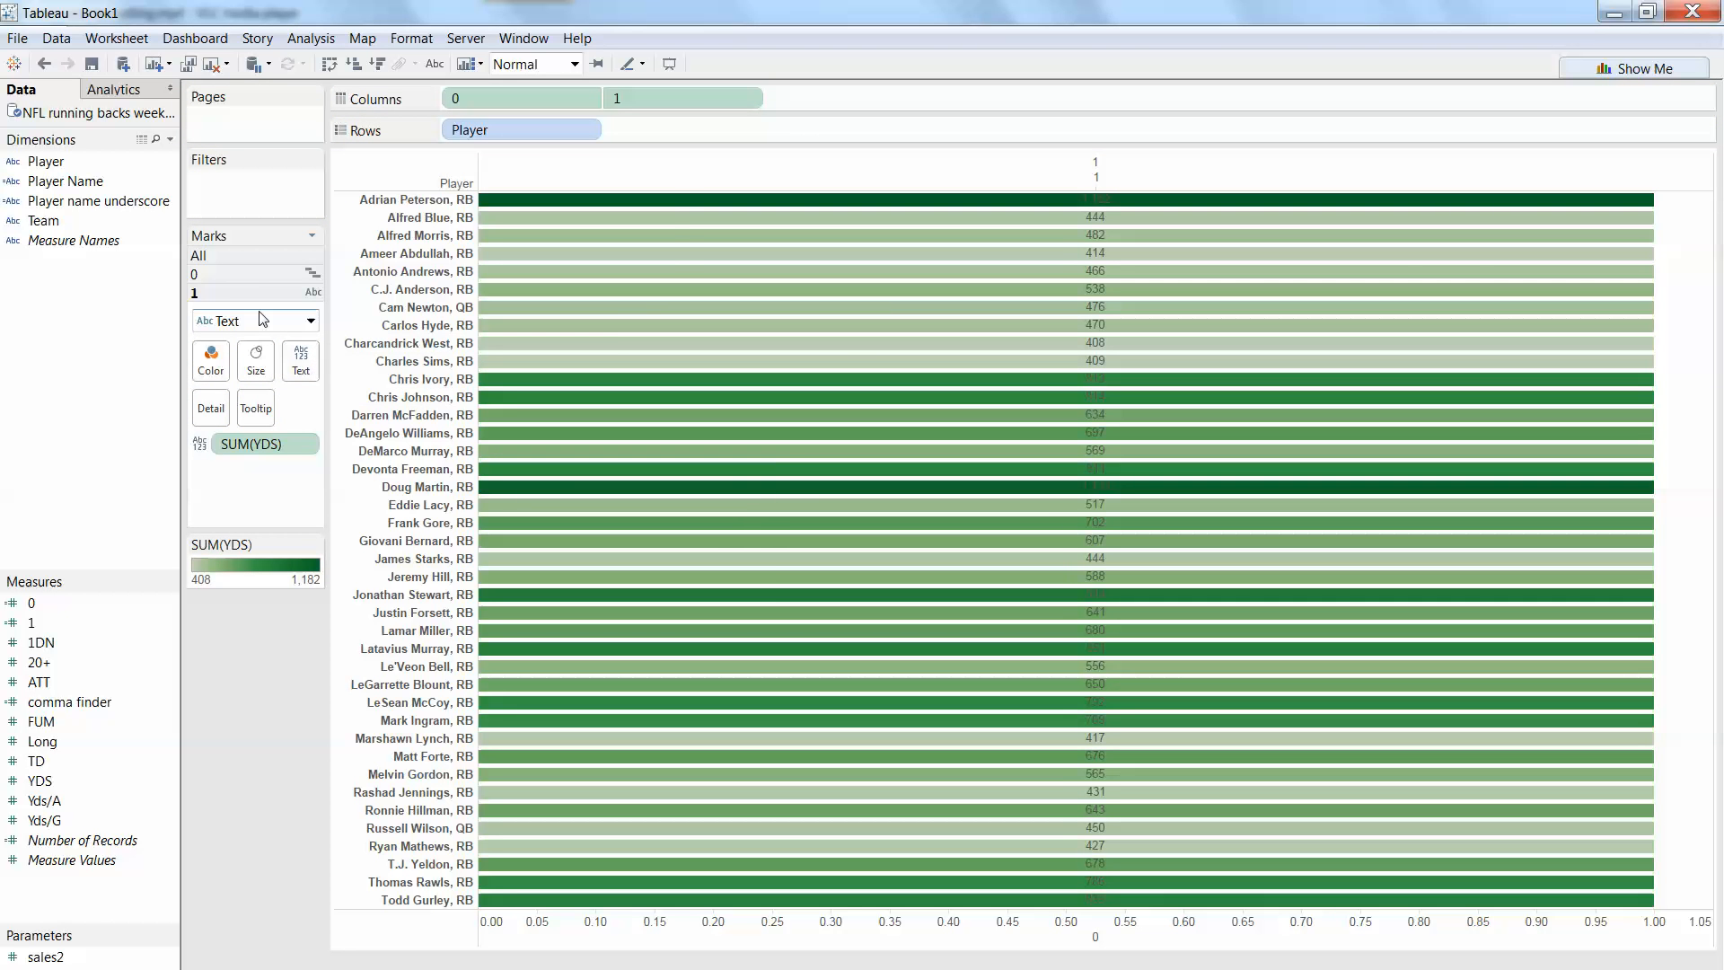
{"action": "left_click", "coordinate": [255, 320]}
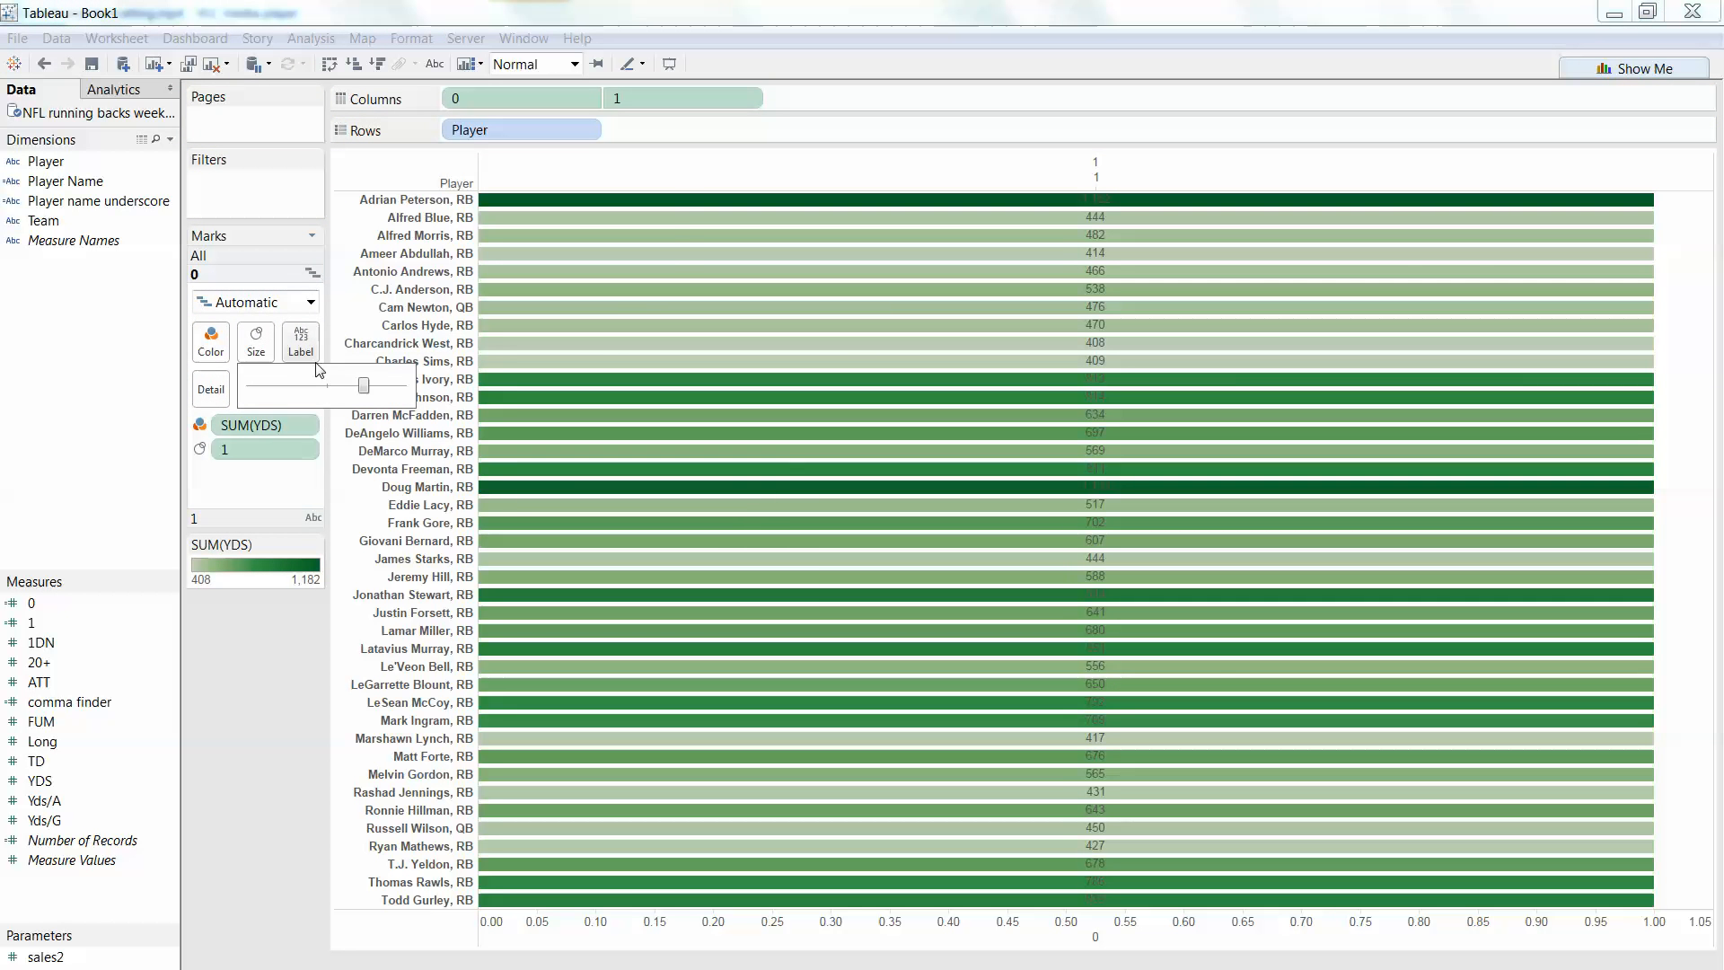
{"action": "mouse_move", "coordinate": [593, 330]}
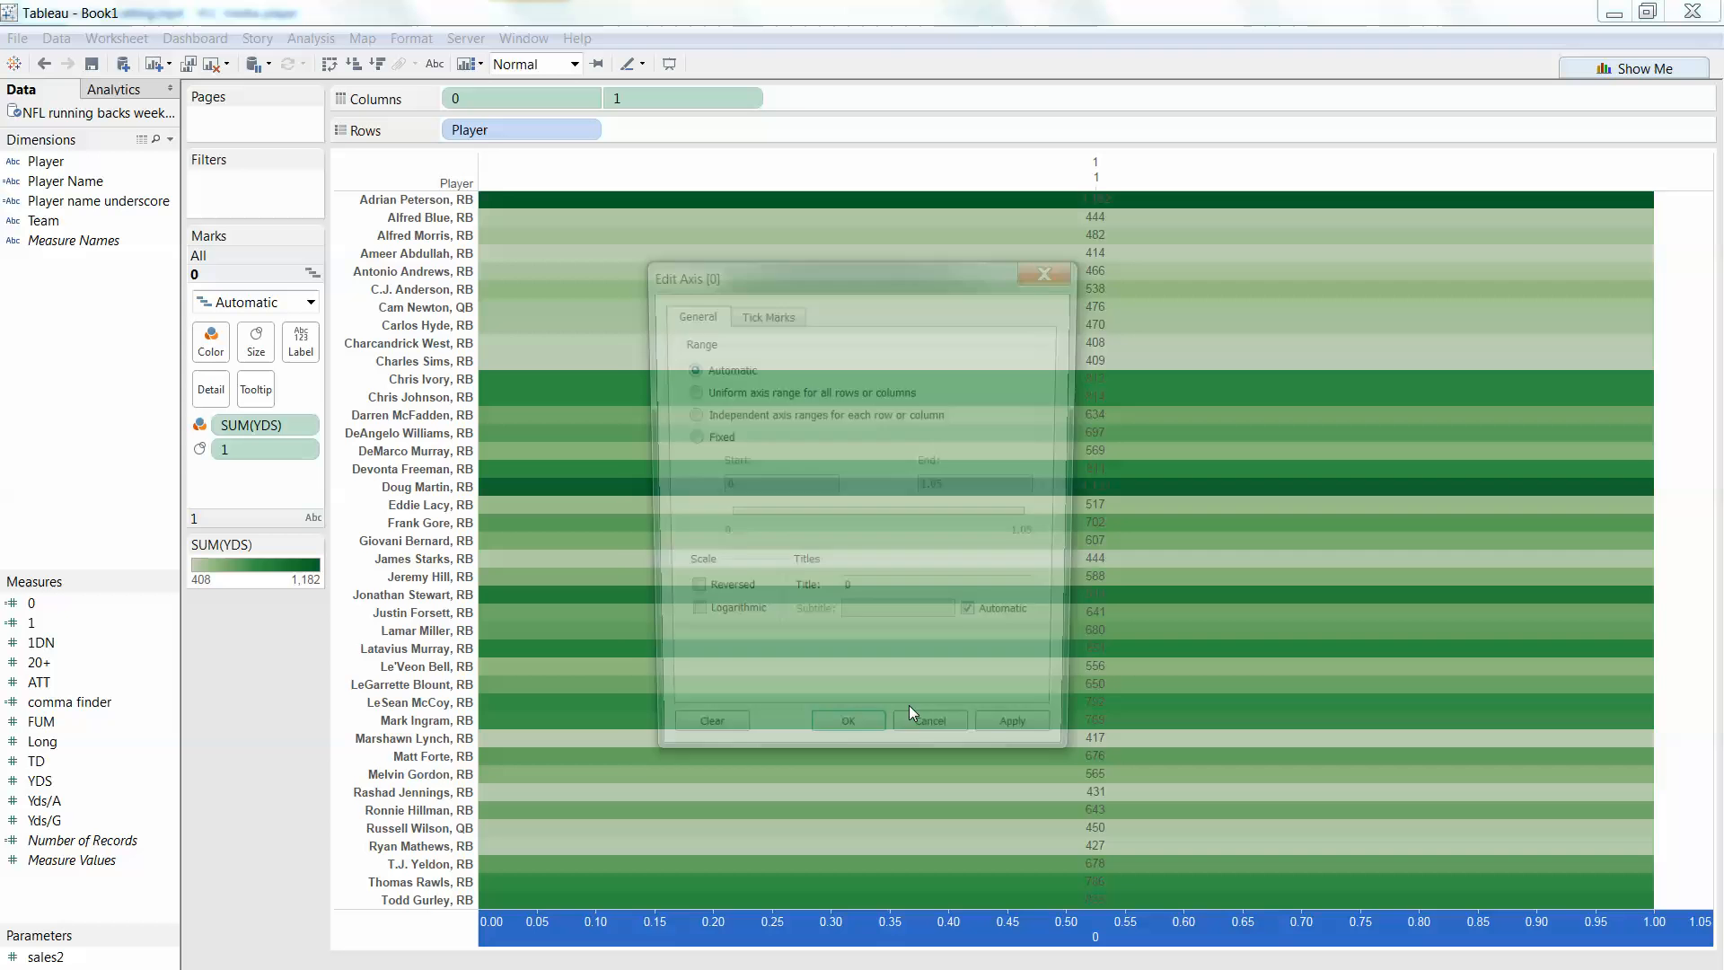
Step: Fix the first column's axis to end at 1 and title it YDS
{"action": "left_click", "coordinate": [769, 316]}
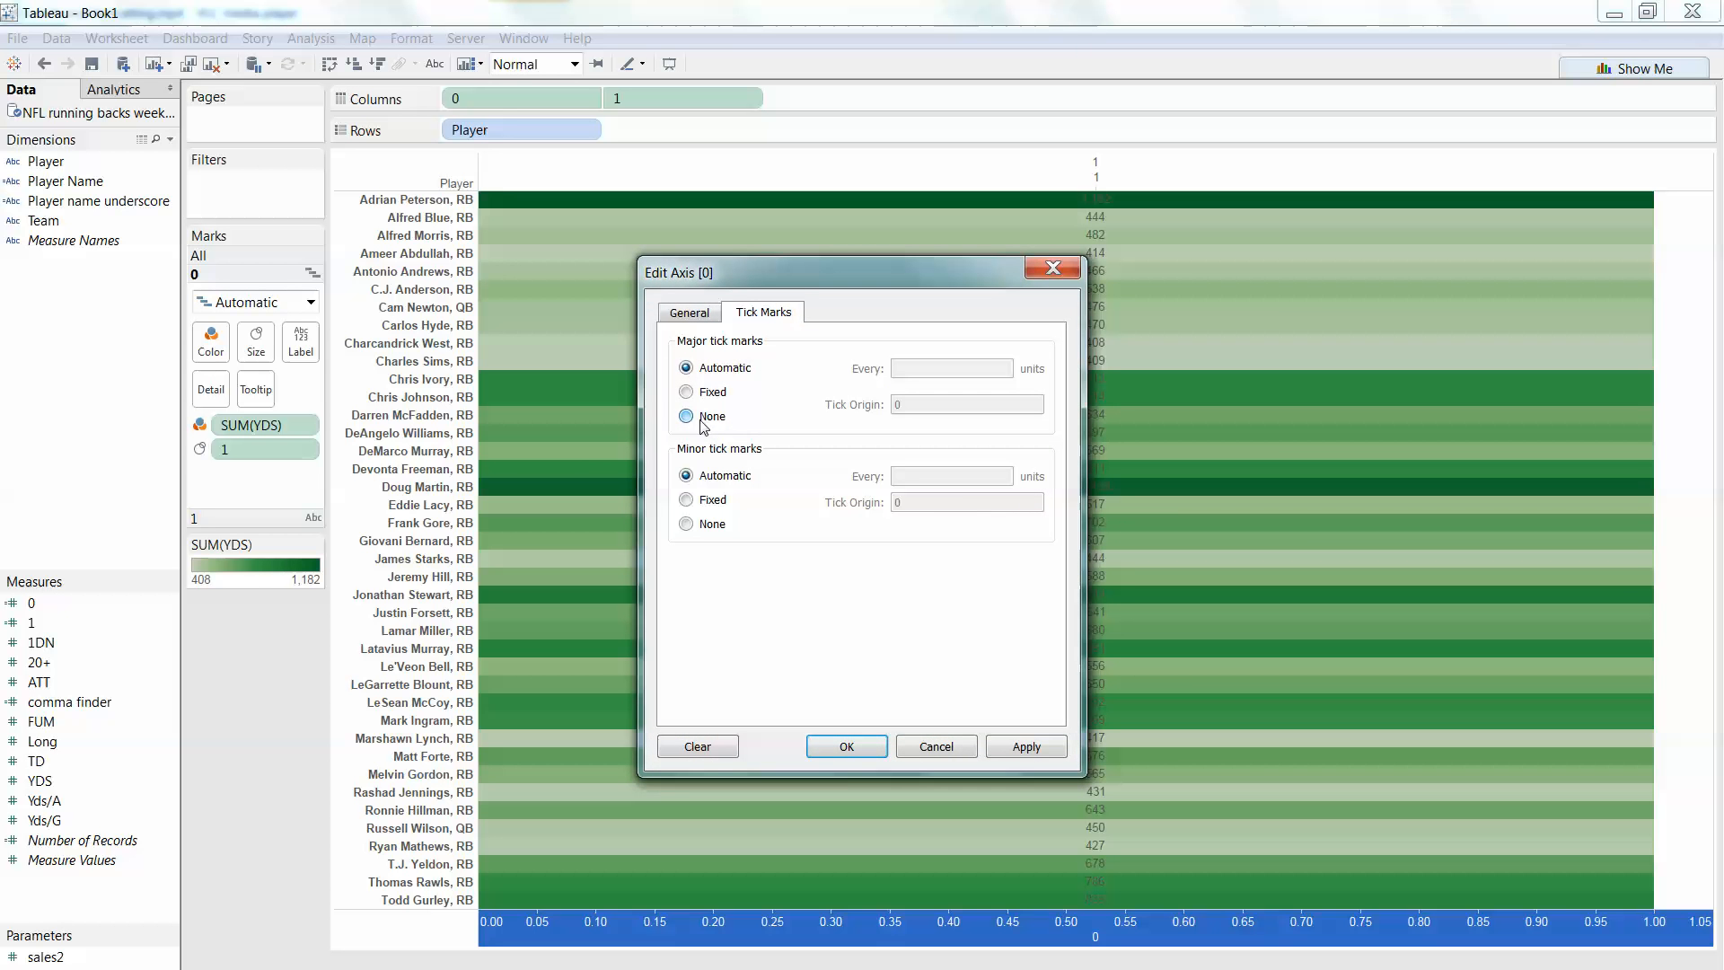
{"action": "left_click", "coordinate": [690, 312]}
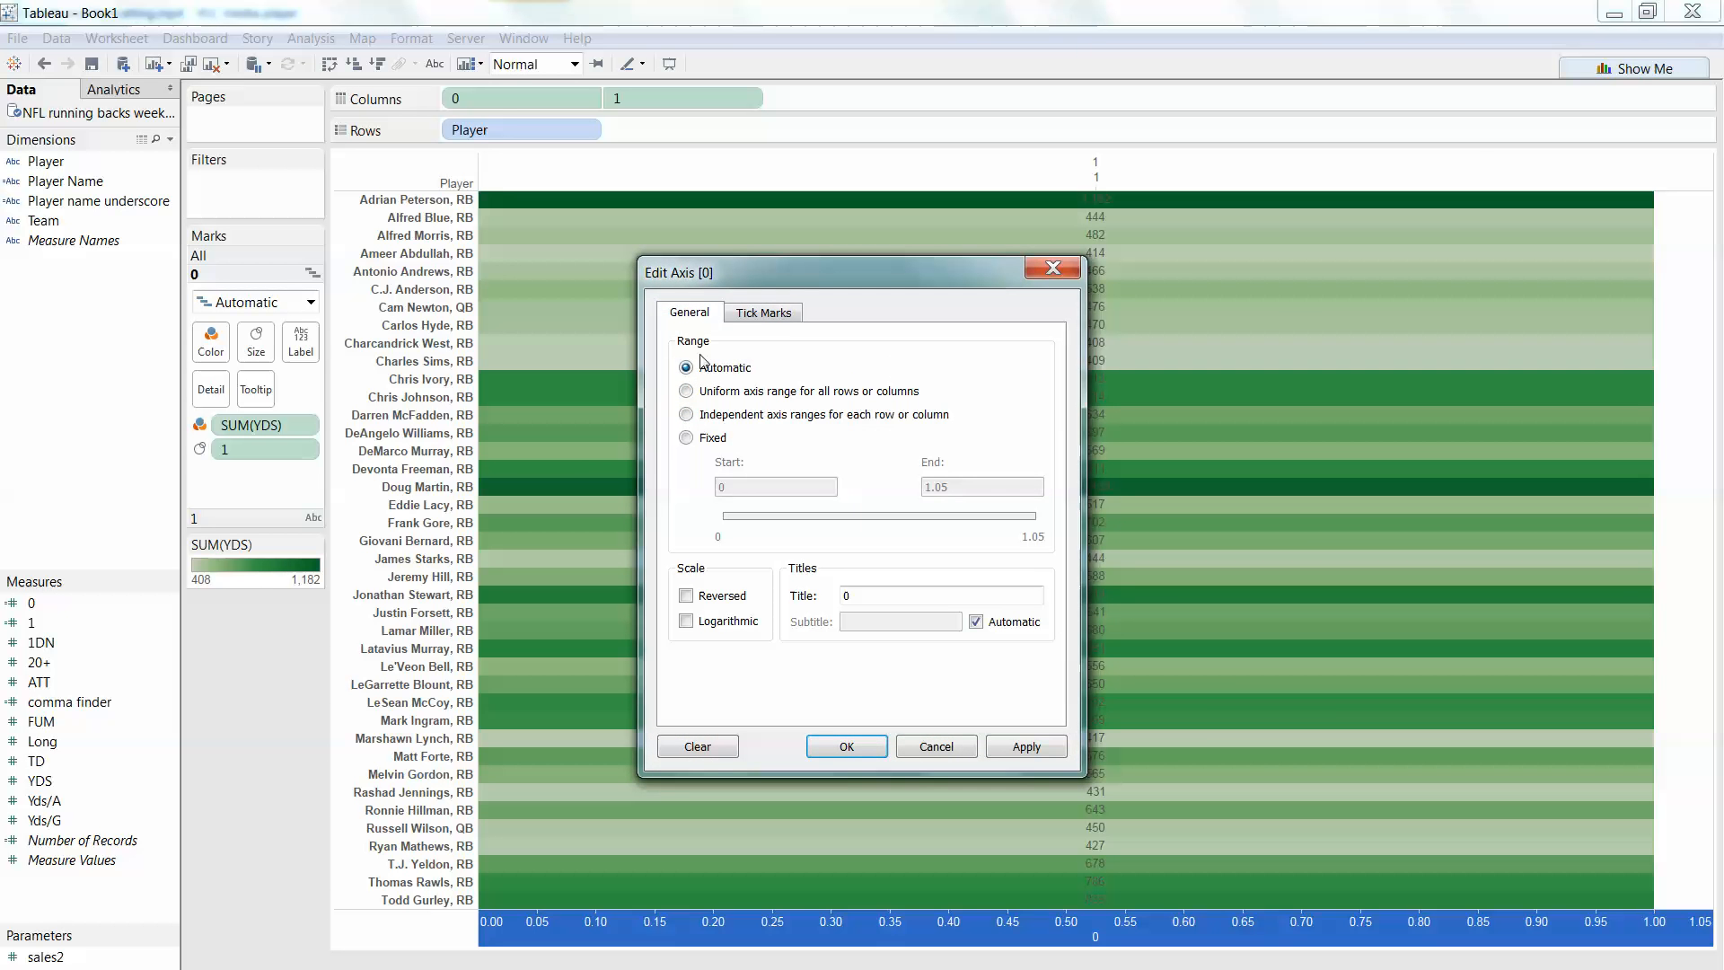
{"action": "left_click", "coordinate": [686, 436]}
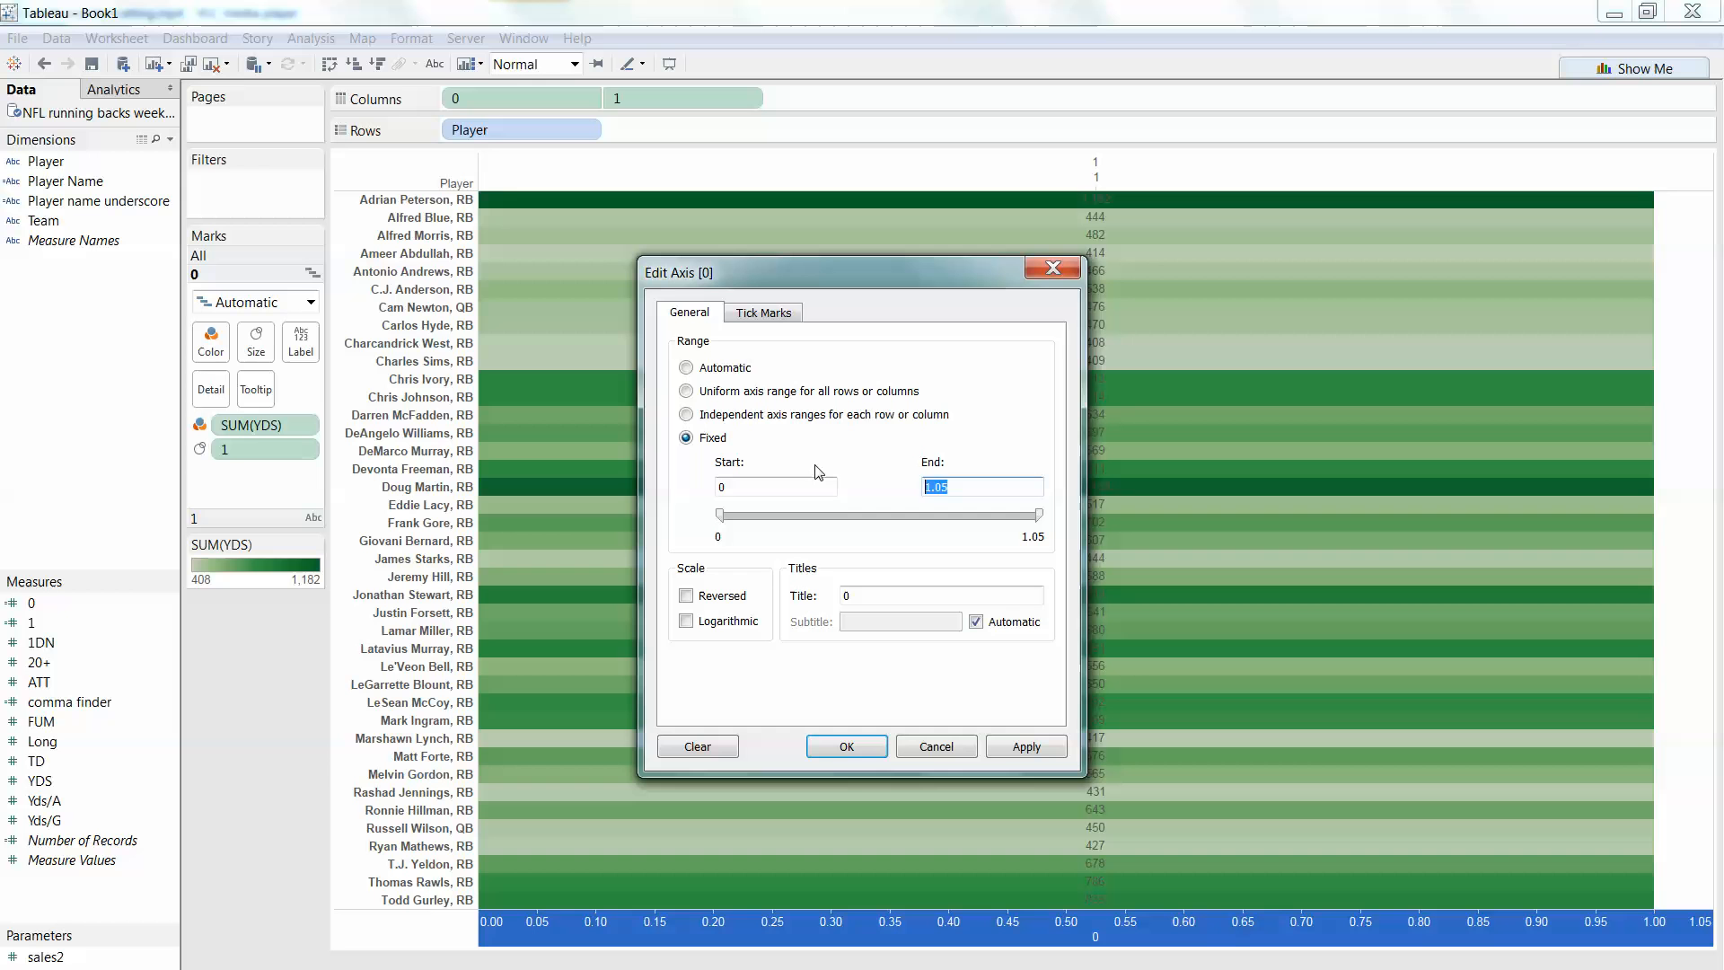
{"action": "type", "text": "1"}
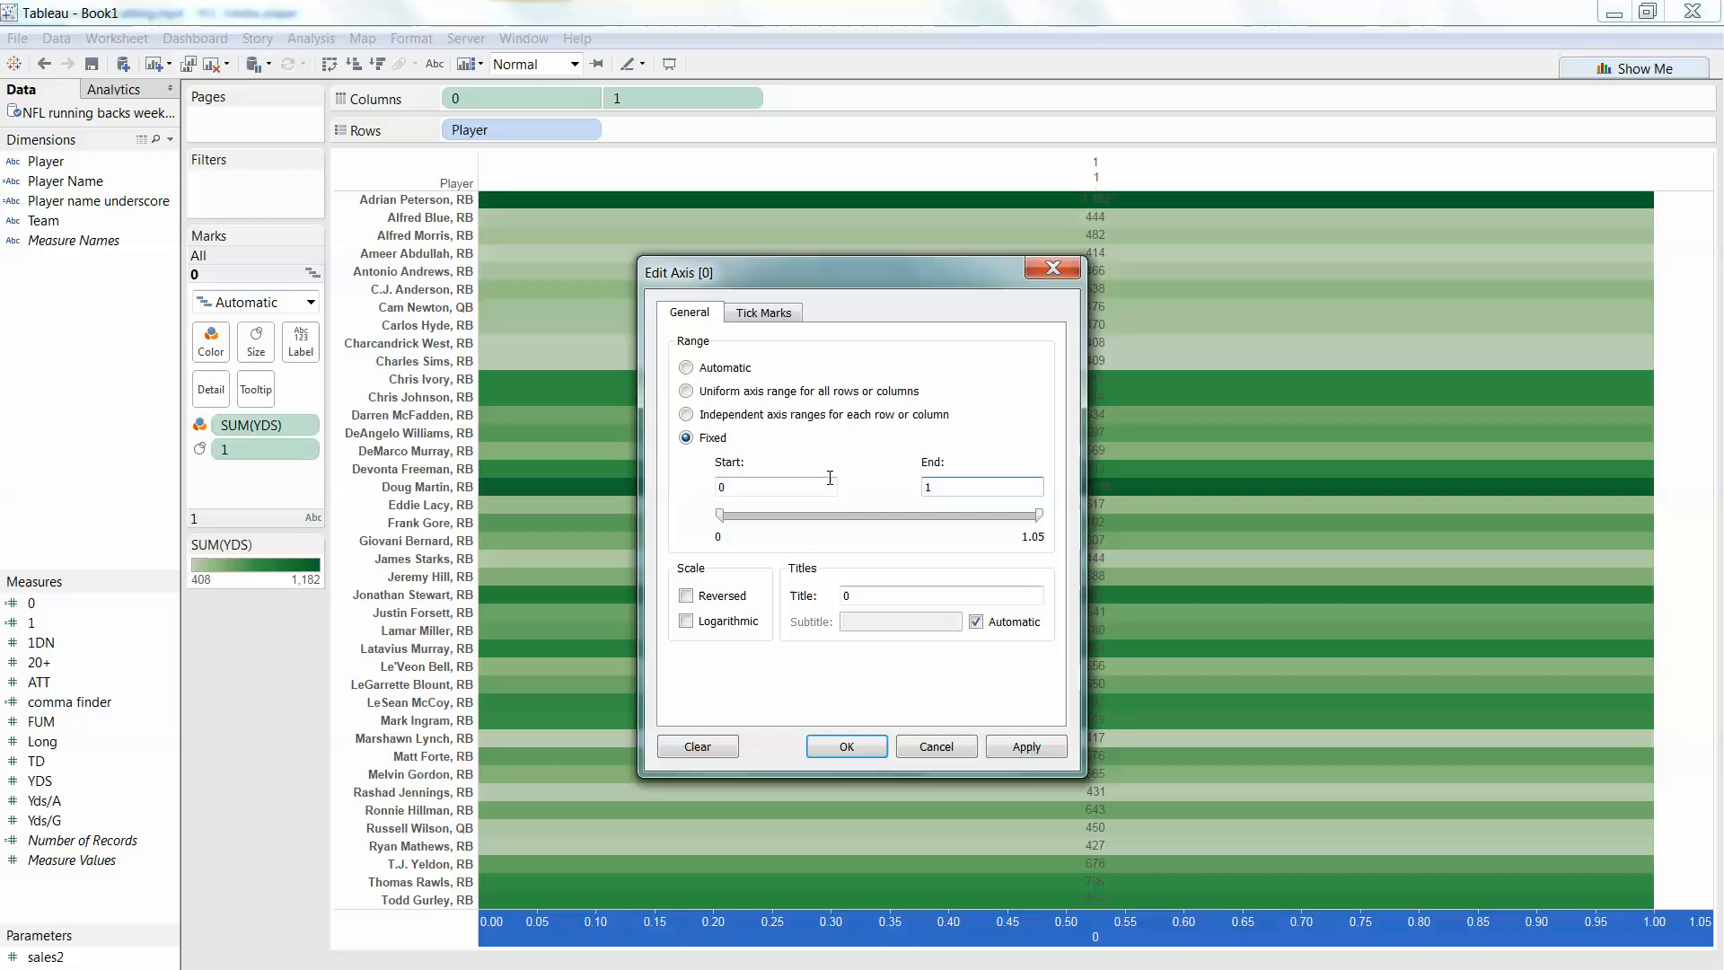
{"action": "type", "text": "T"}
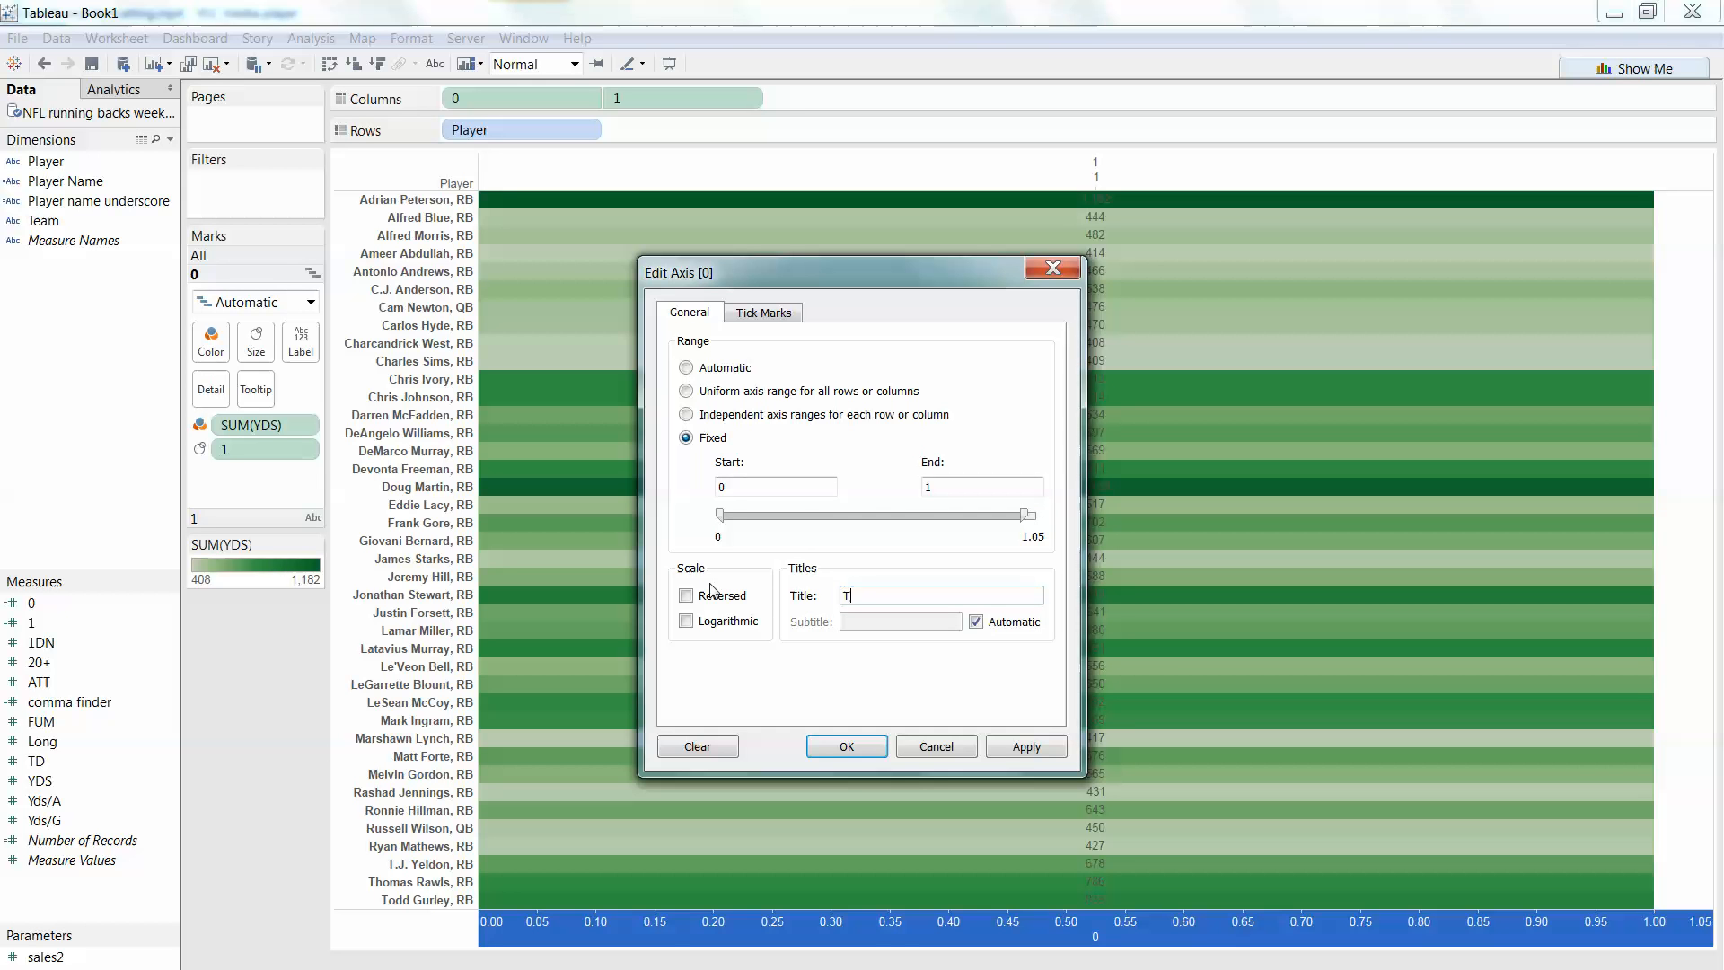
{"action": "type", "text": "YD"}
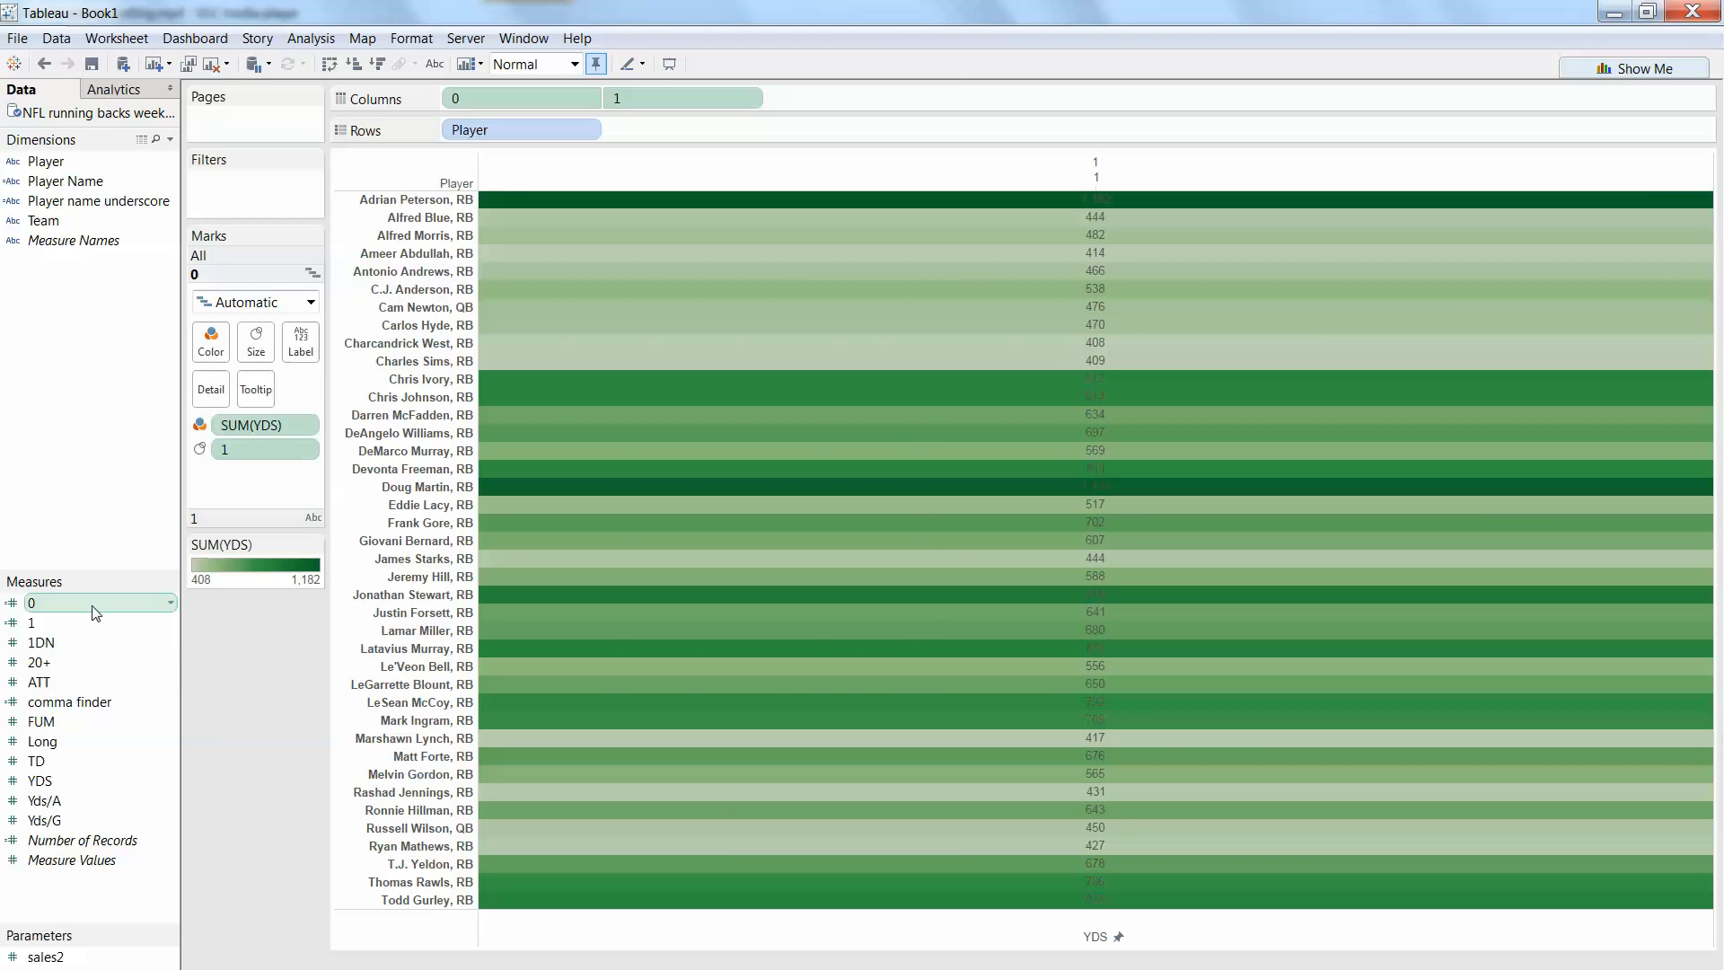
{"action": "mouse_move", "coordinate": [85, 610]}
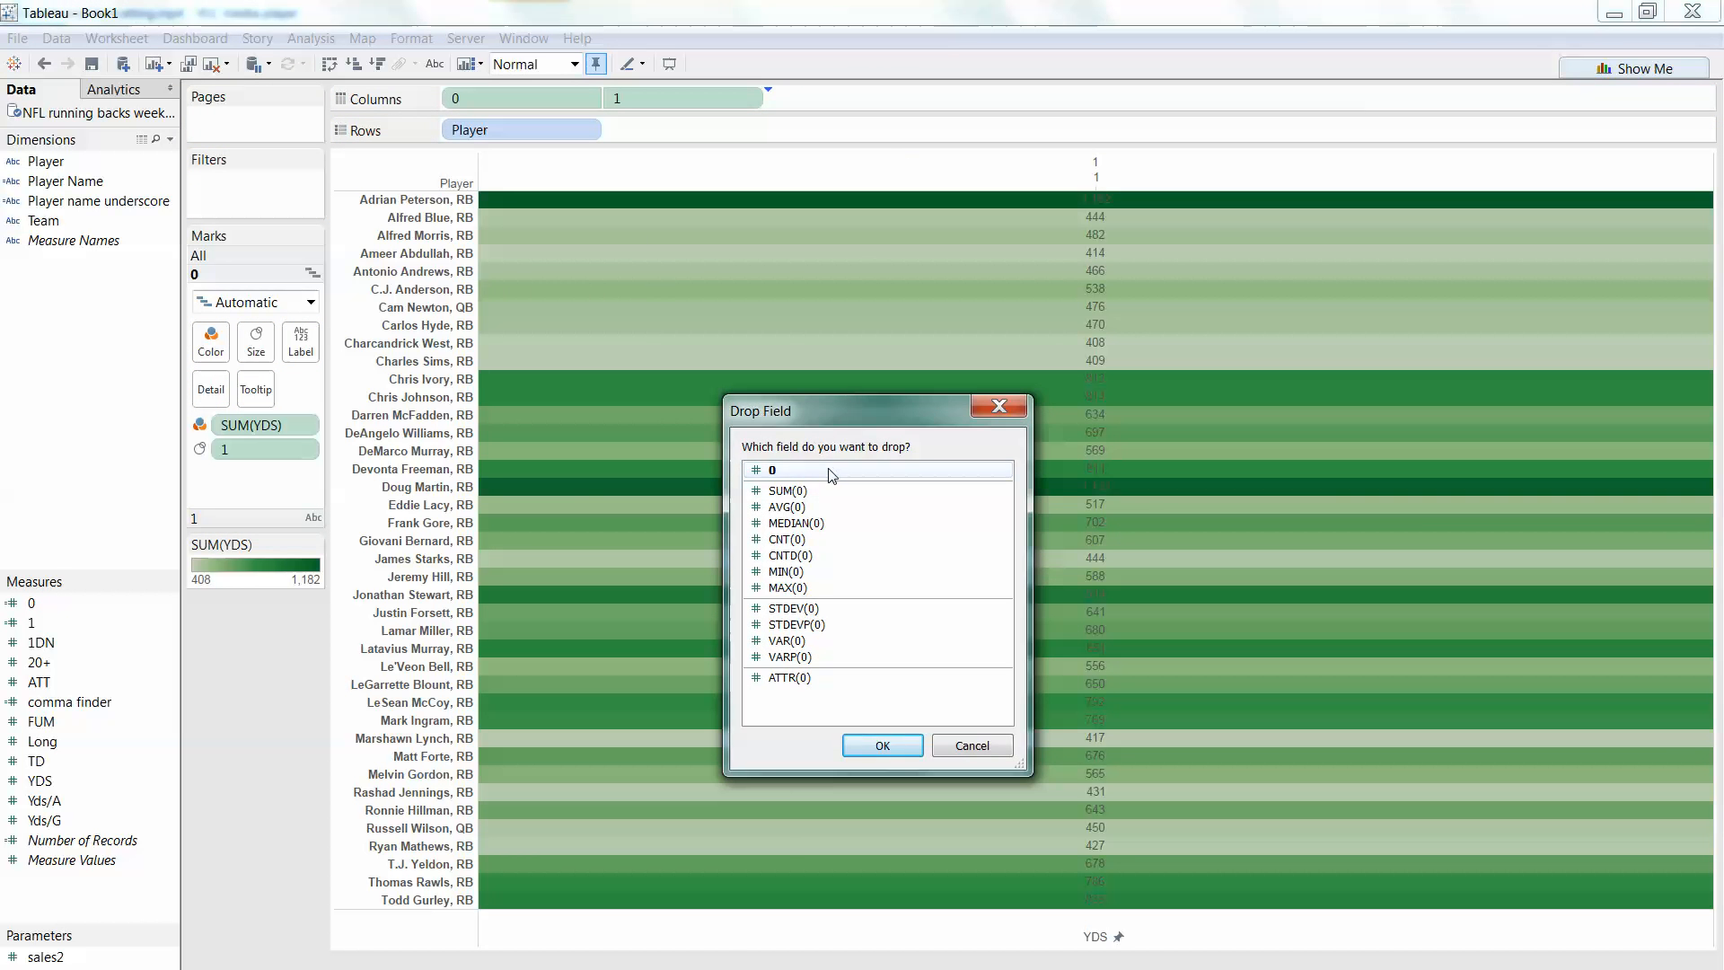
Step: Add unaggregated fields 0 and 1 to Columns again for a second pane
{"action": "left_click", "coordinate": [883, 745]}
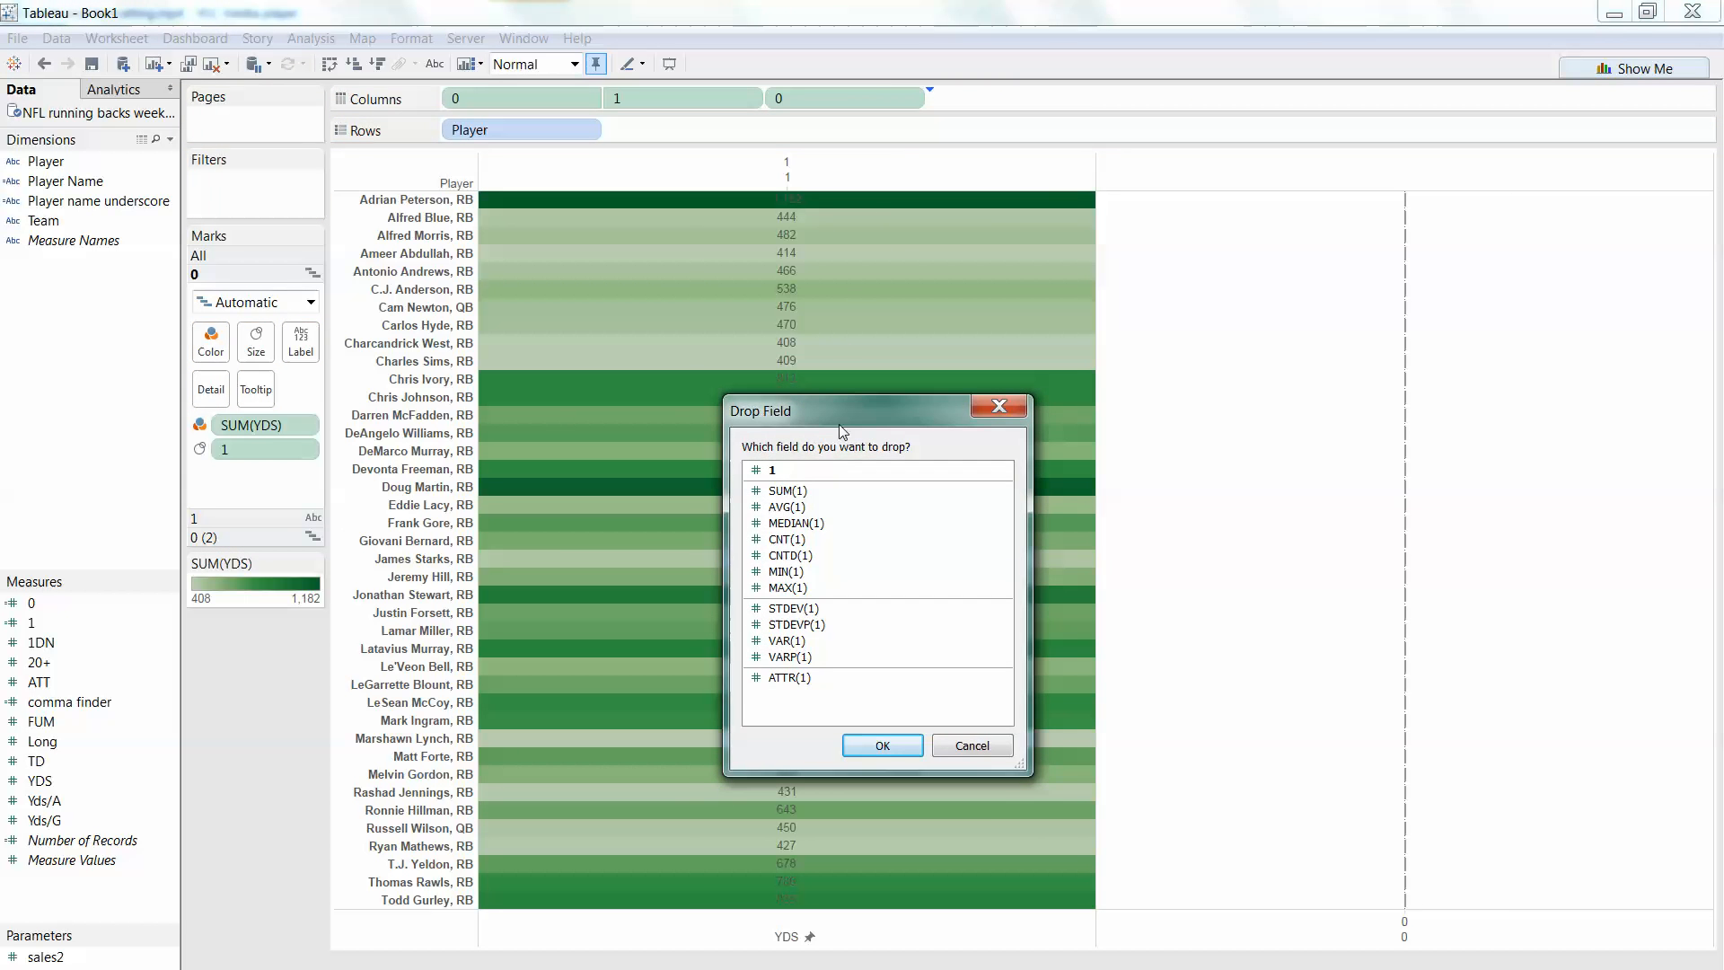
{"action": "left_click", "coordinate": [882, 745]}
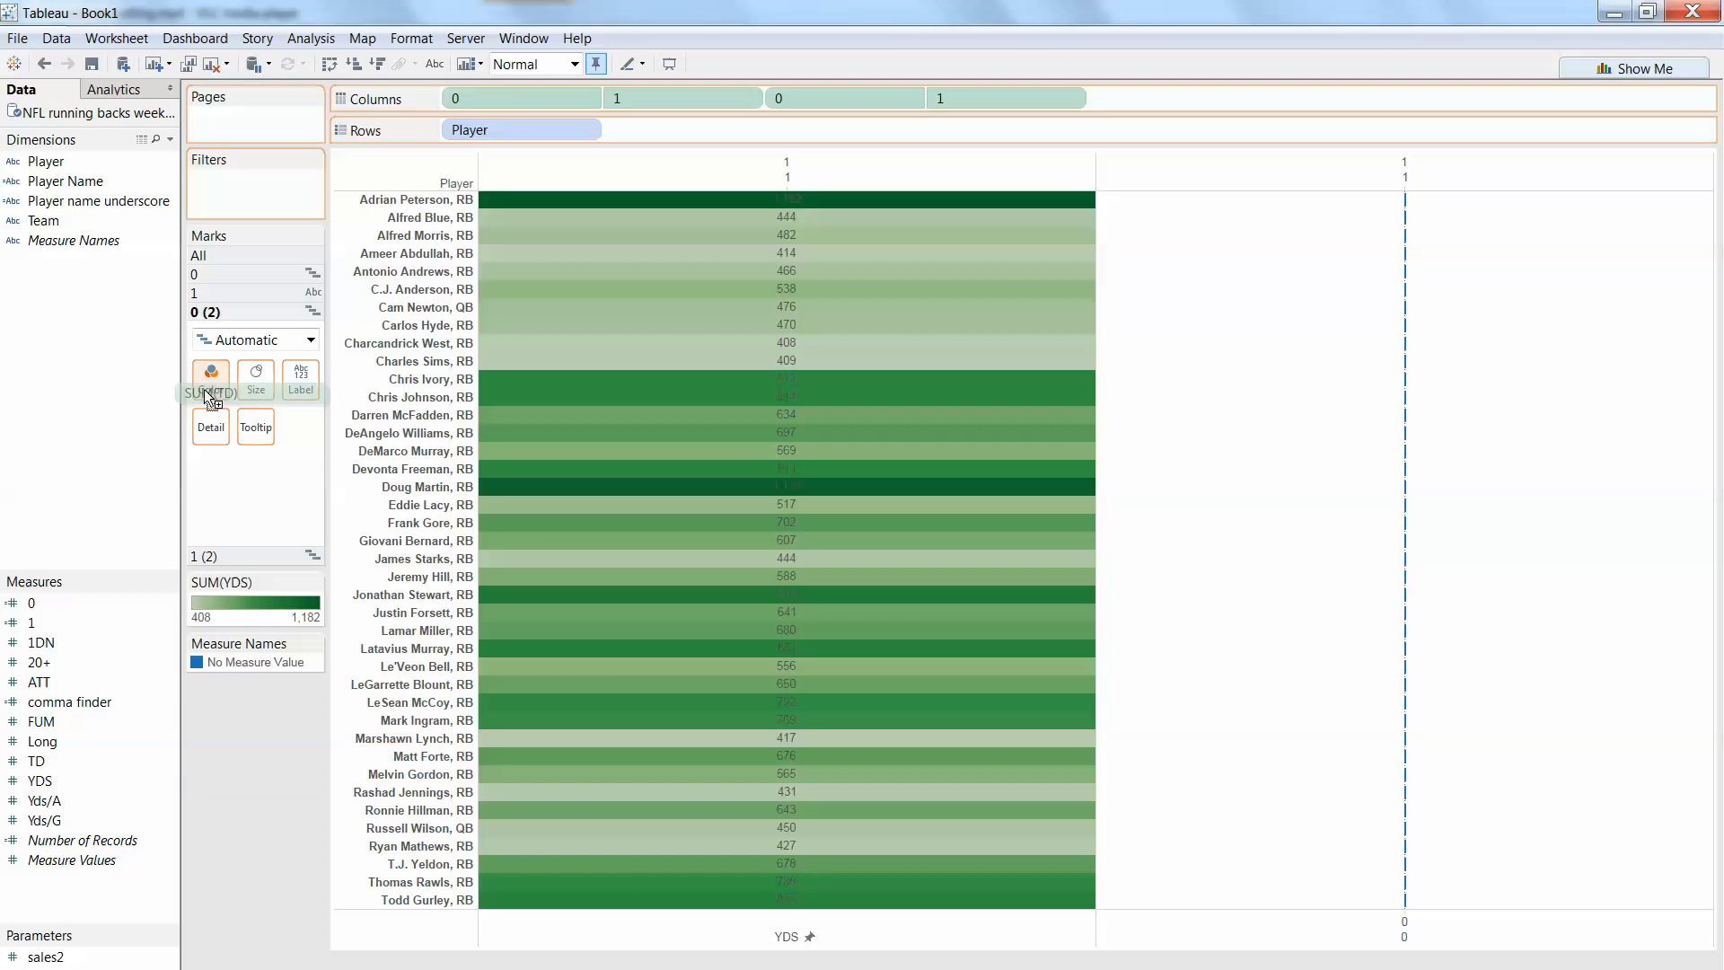
Step: Apply the Orange-Blue Light Diverging palette to the TD colour shading
{"action": "left_click", "coordinate": [211, 373]}
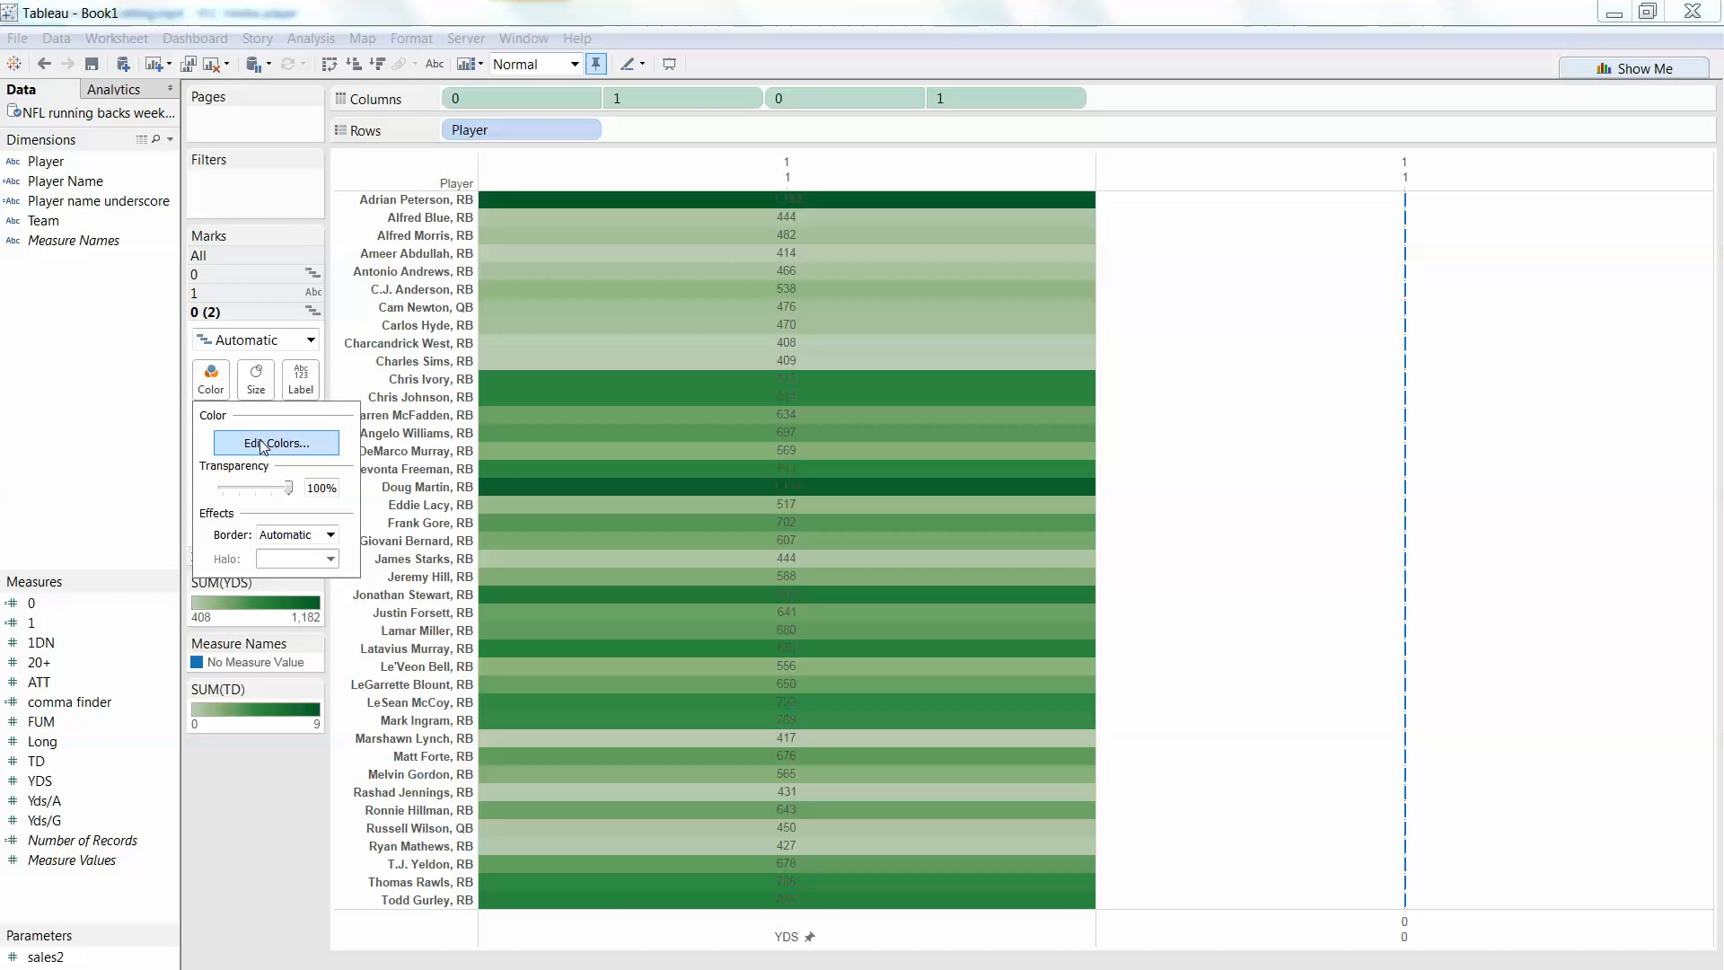
{"action": "mouse_move", "coordinate": [289, 469]}
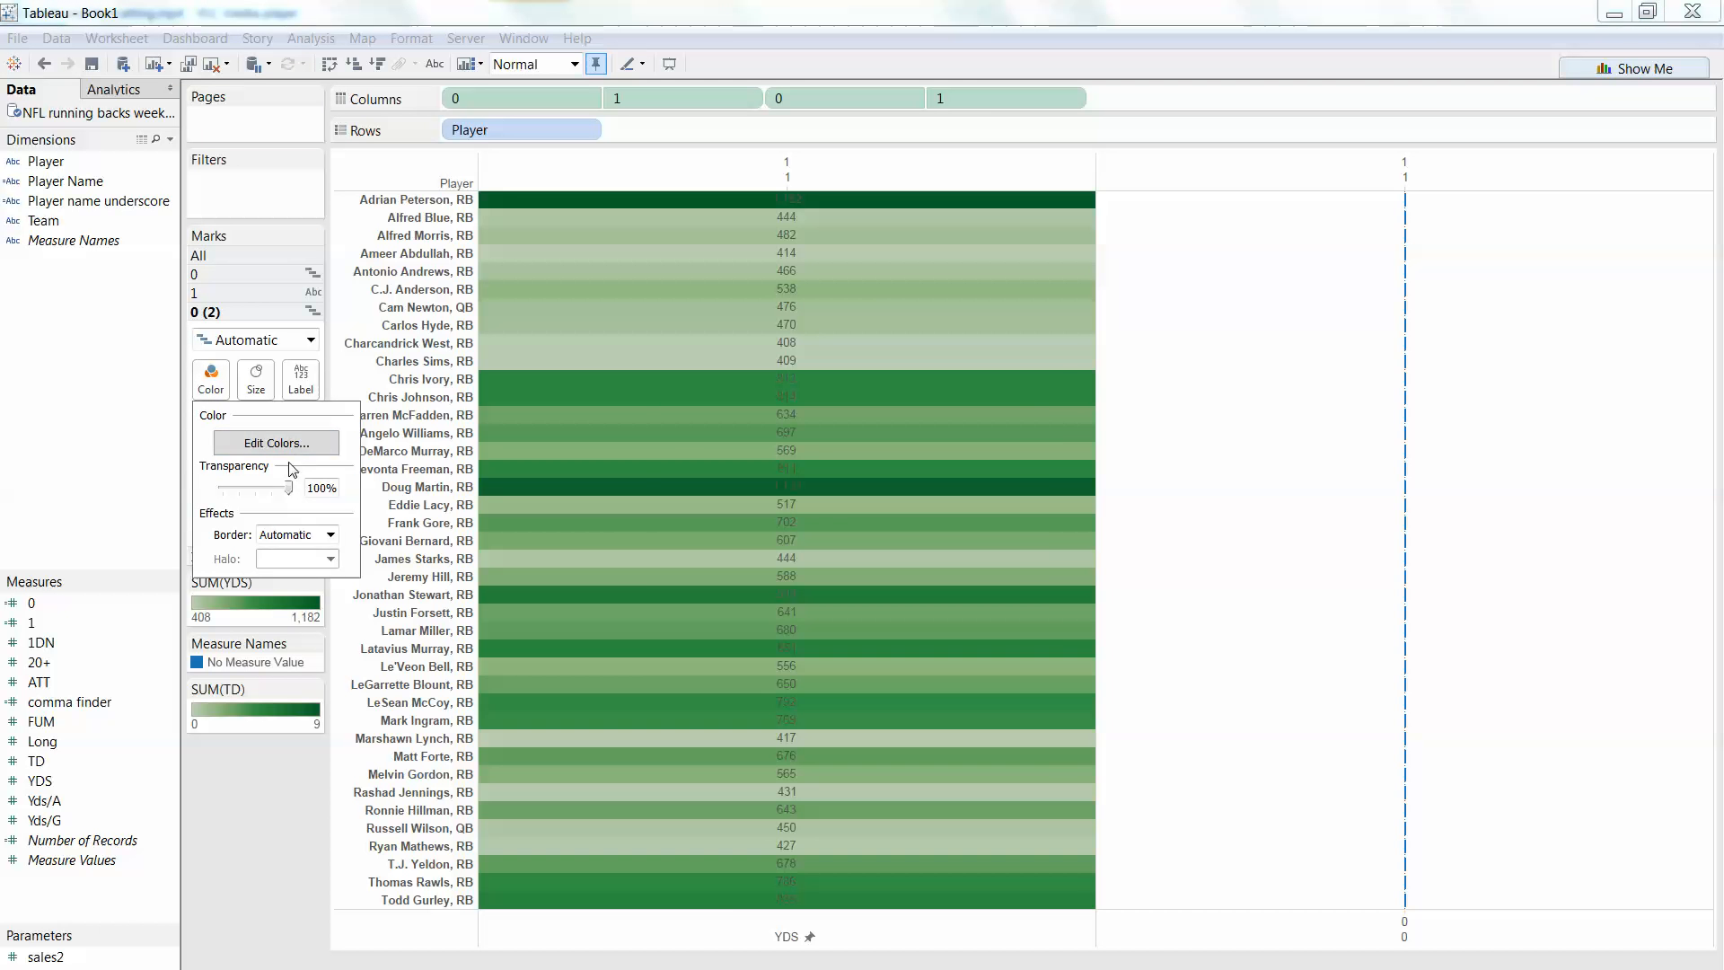
{"action": "left_click", "coordinate": [277, 442]}
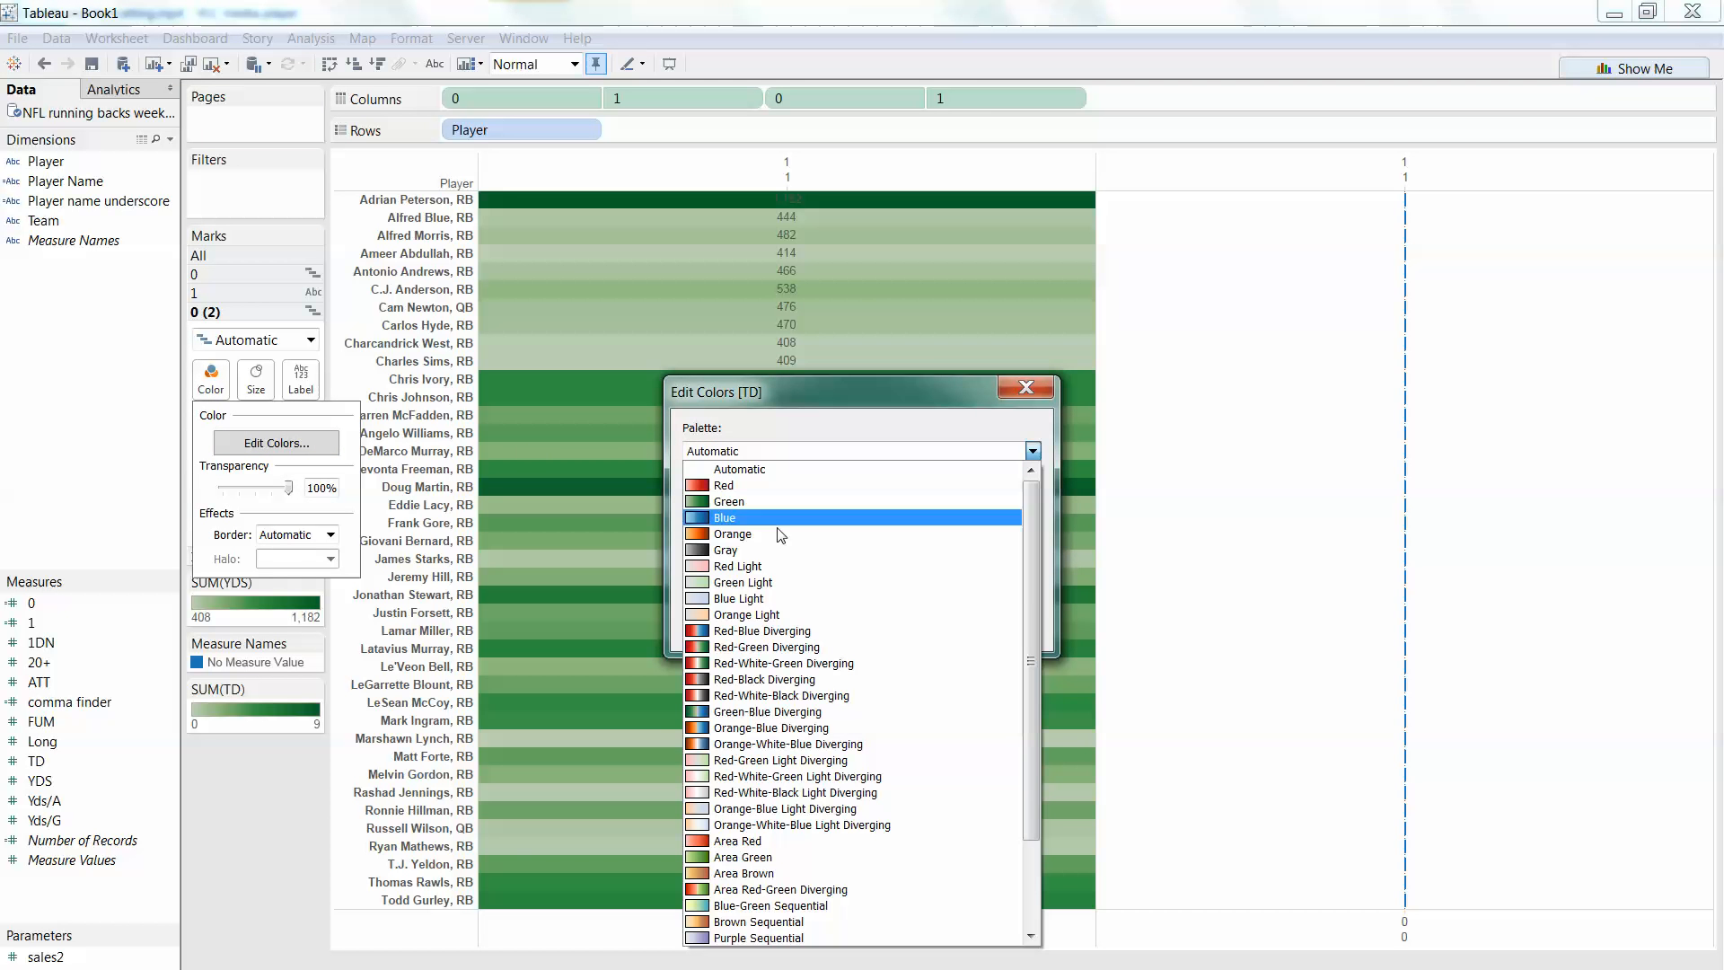
{"action": "left_click", "coordinate": [784, 808]}
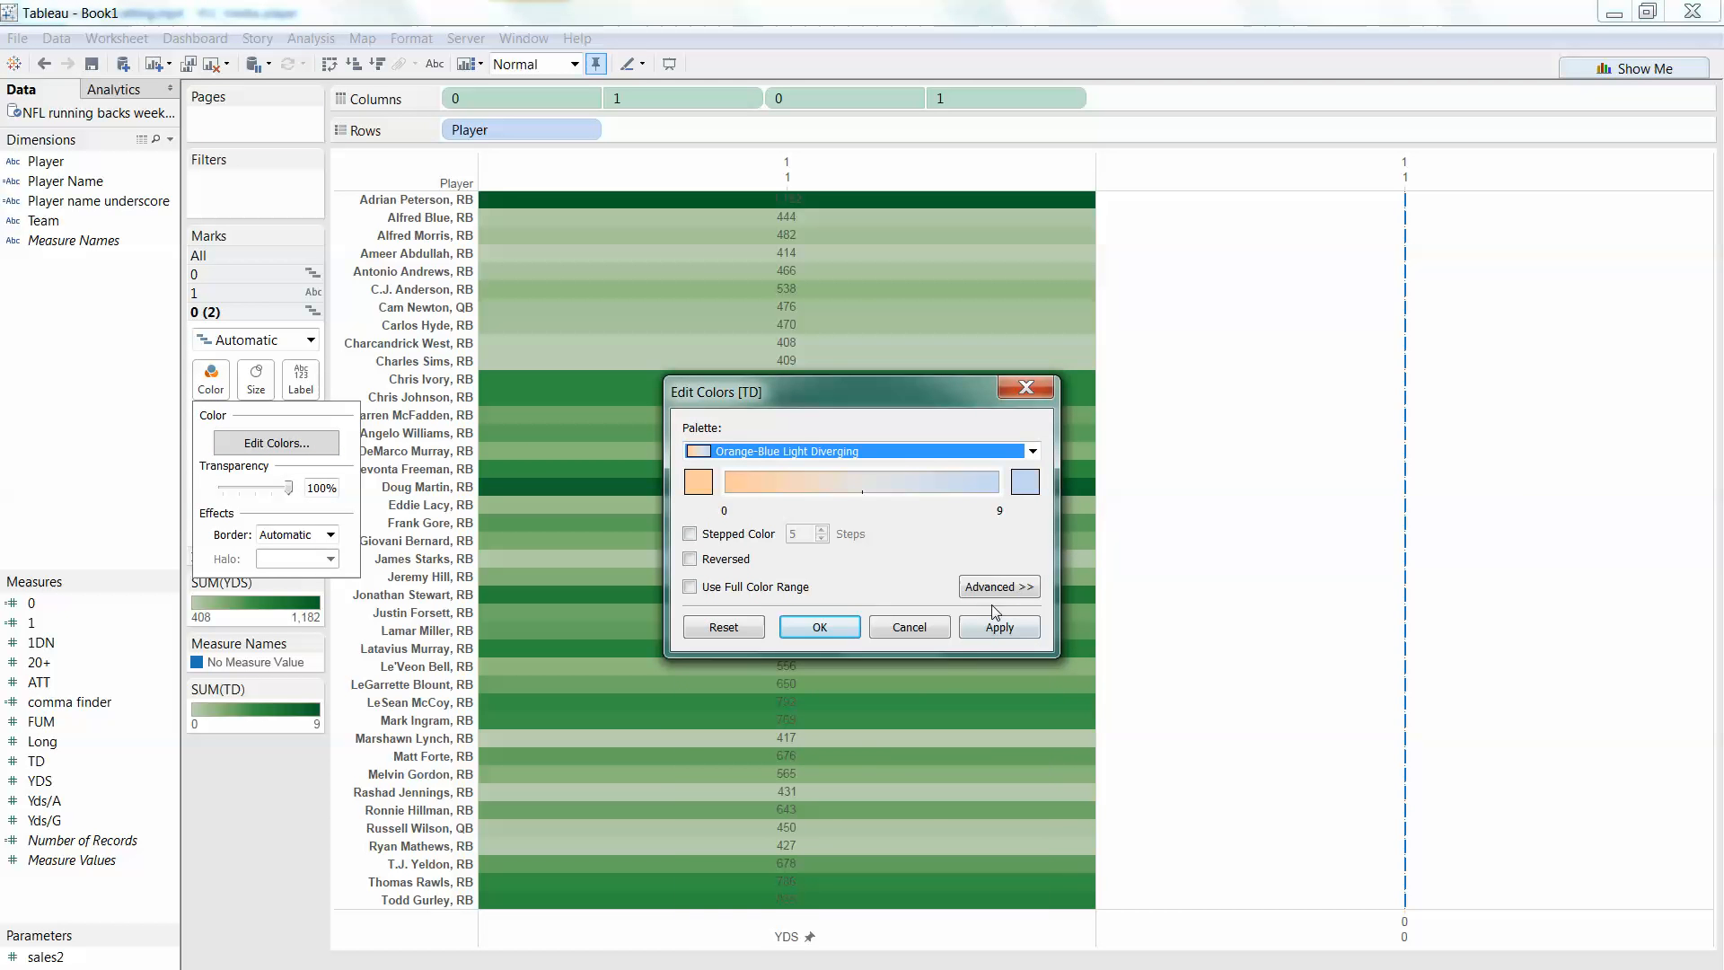
{"action": "left_click", "coordinate": [819, 627]}
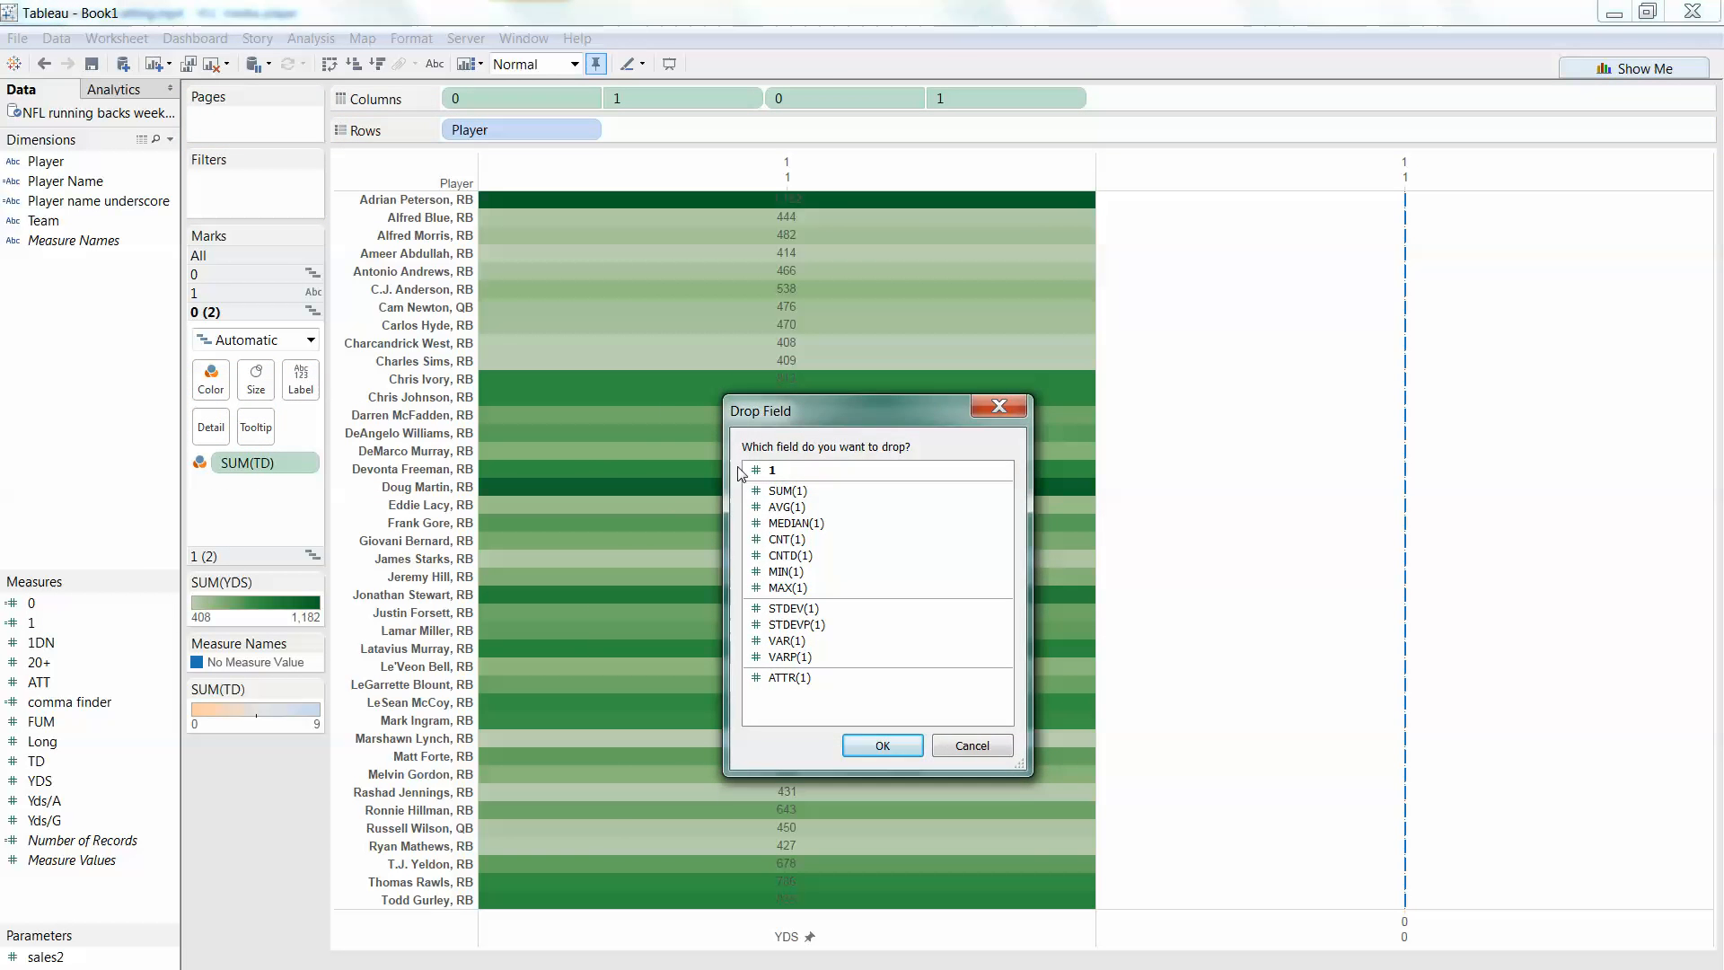
Step: Add field 1 unaggregated, show text marks labelled by TD, and title the fixed axis TDs
{"action": "left_click", "coordinate": [883, 745]}
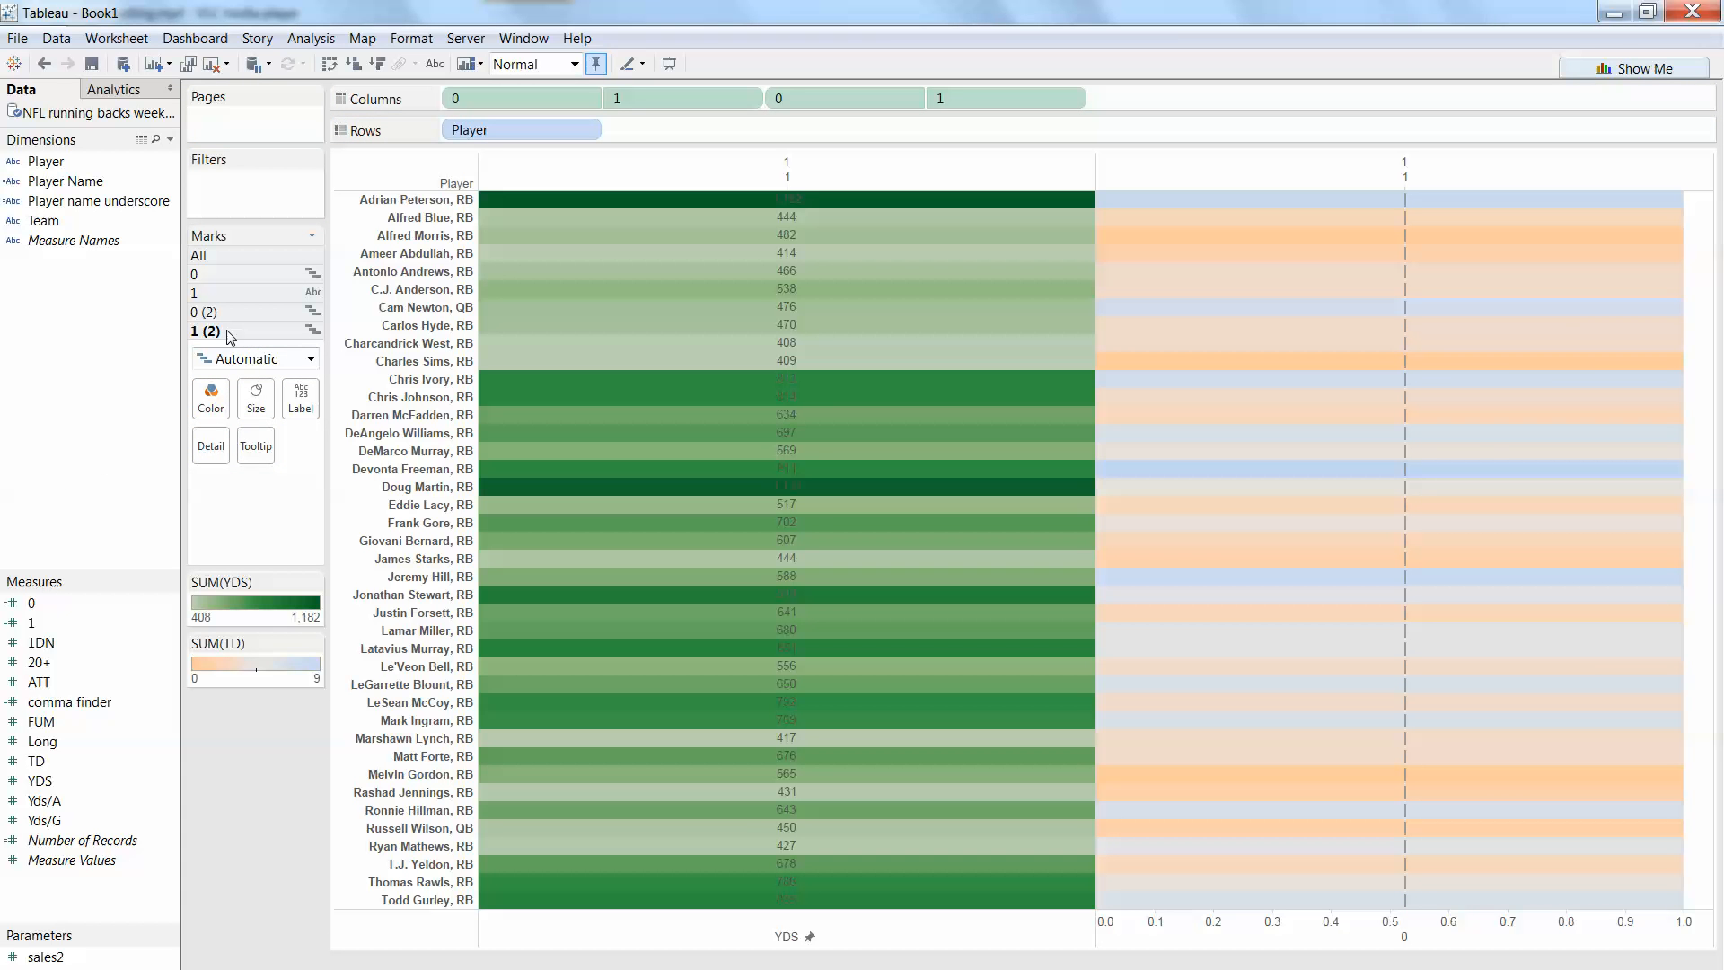
{"action": "mouse_move", "coordinate": [270, 357]}
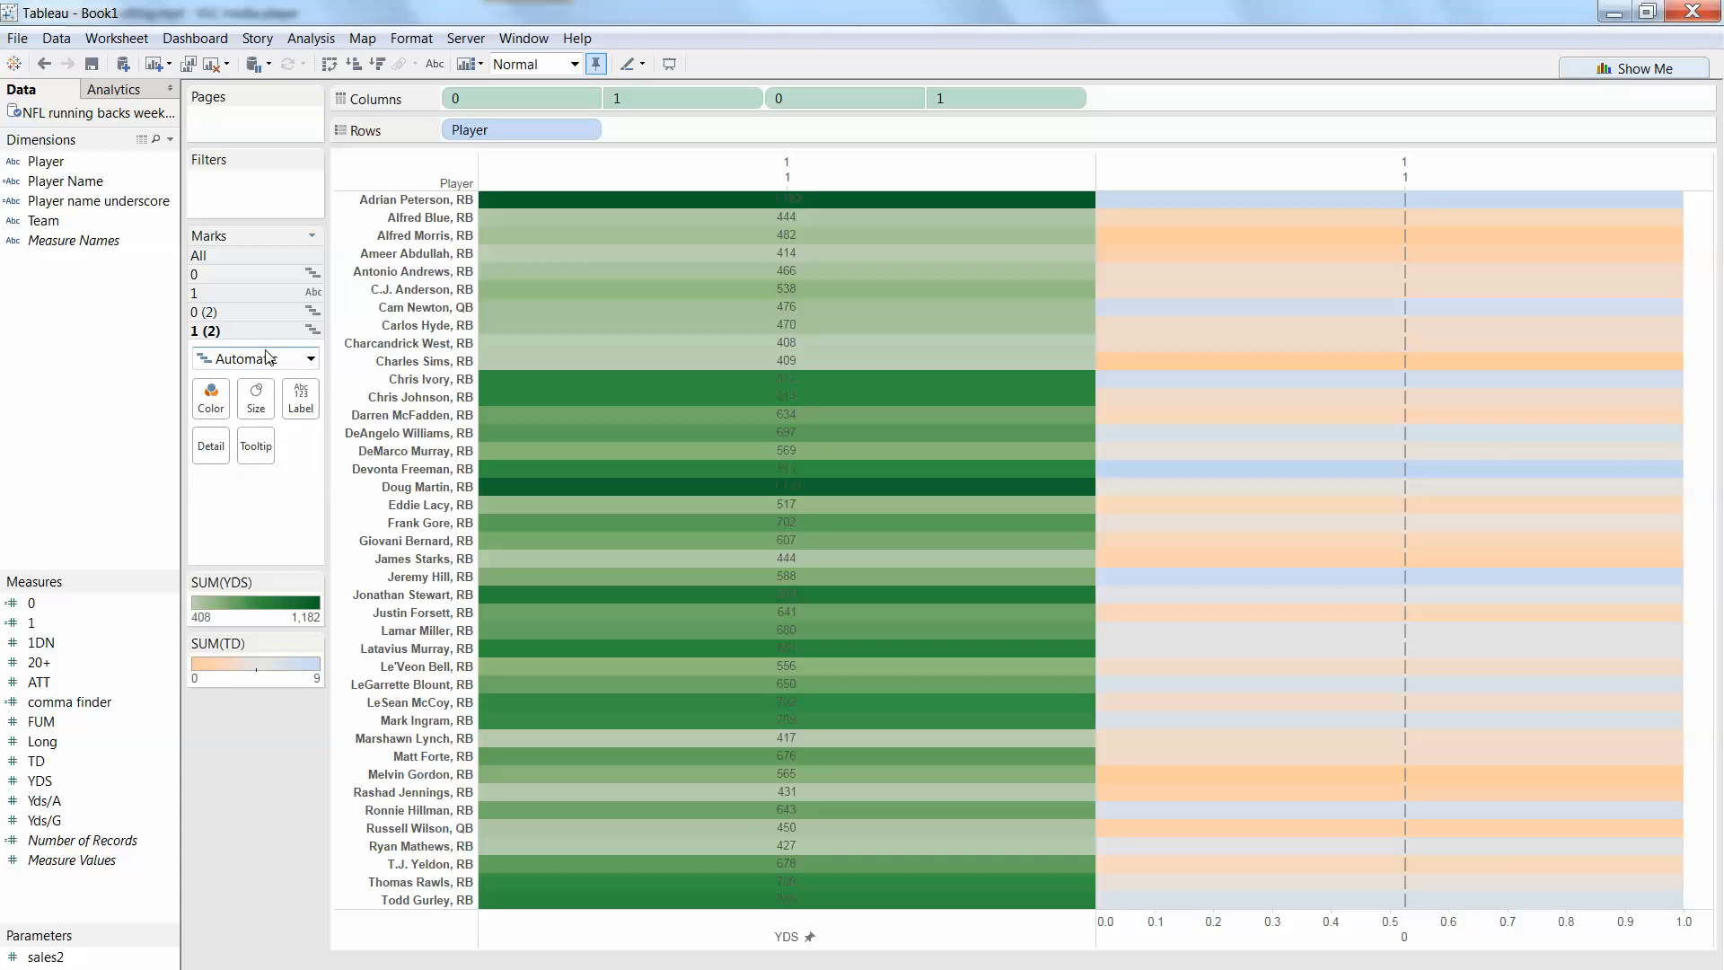
{"action": "left_click", "coordinate": [255, 357]}
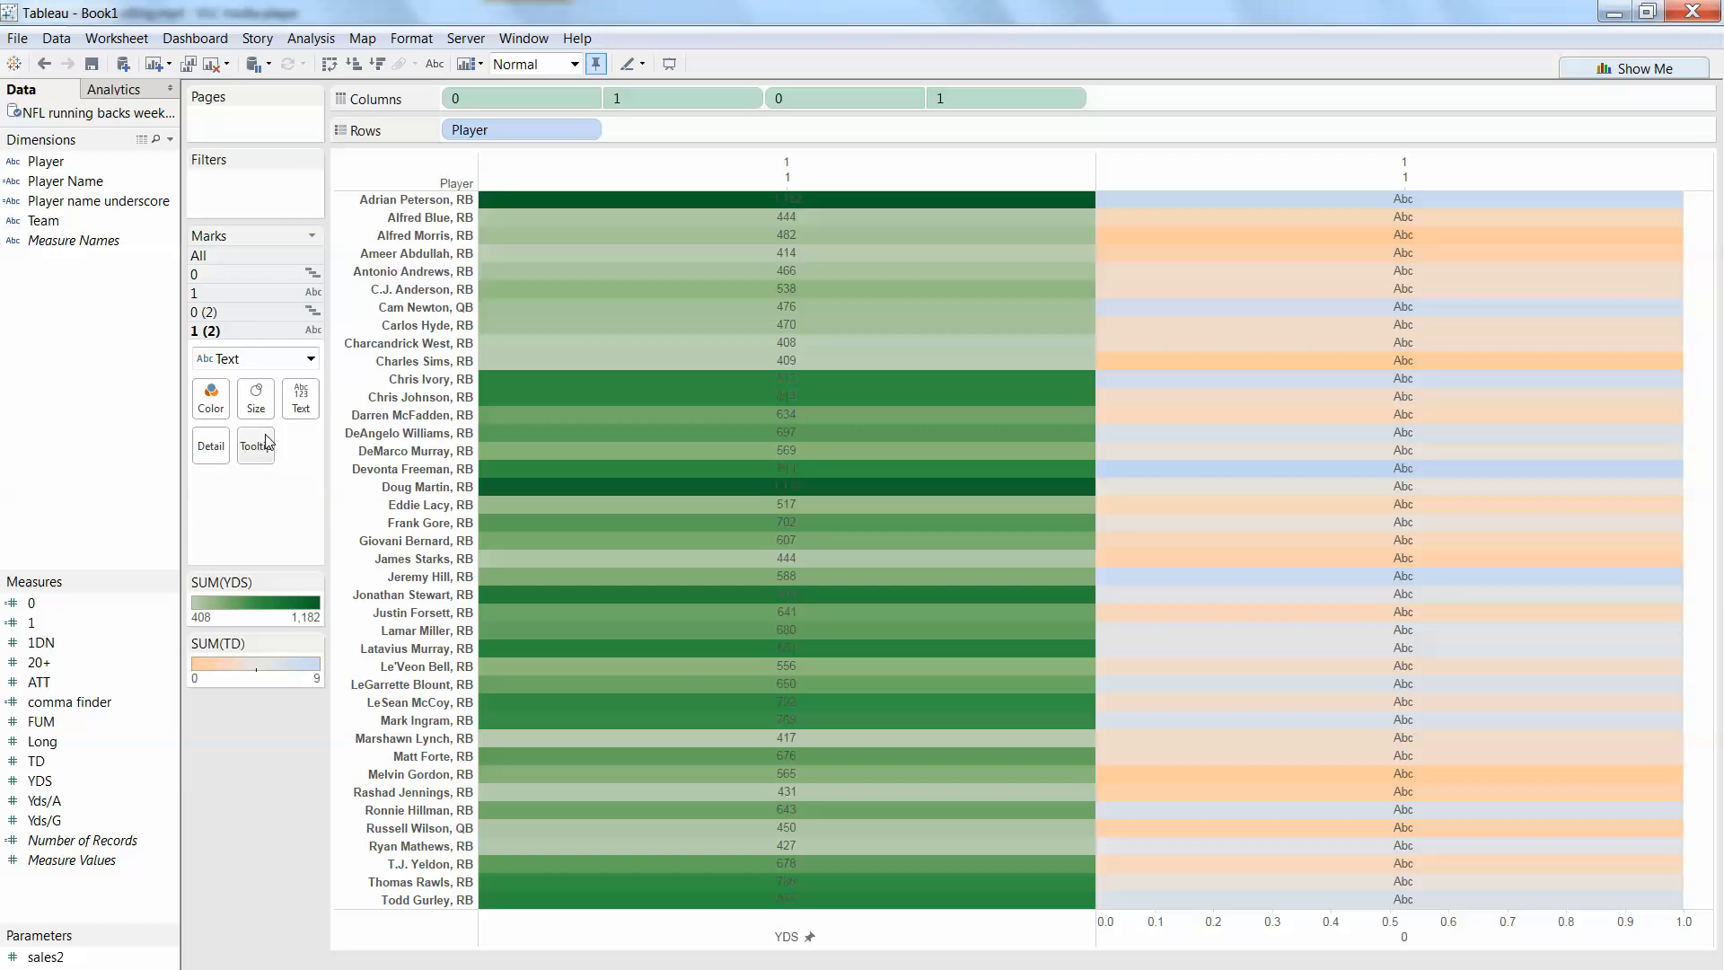
{"action": "left_click", "coordinate": [41, 779]}
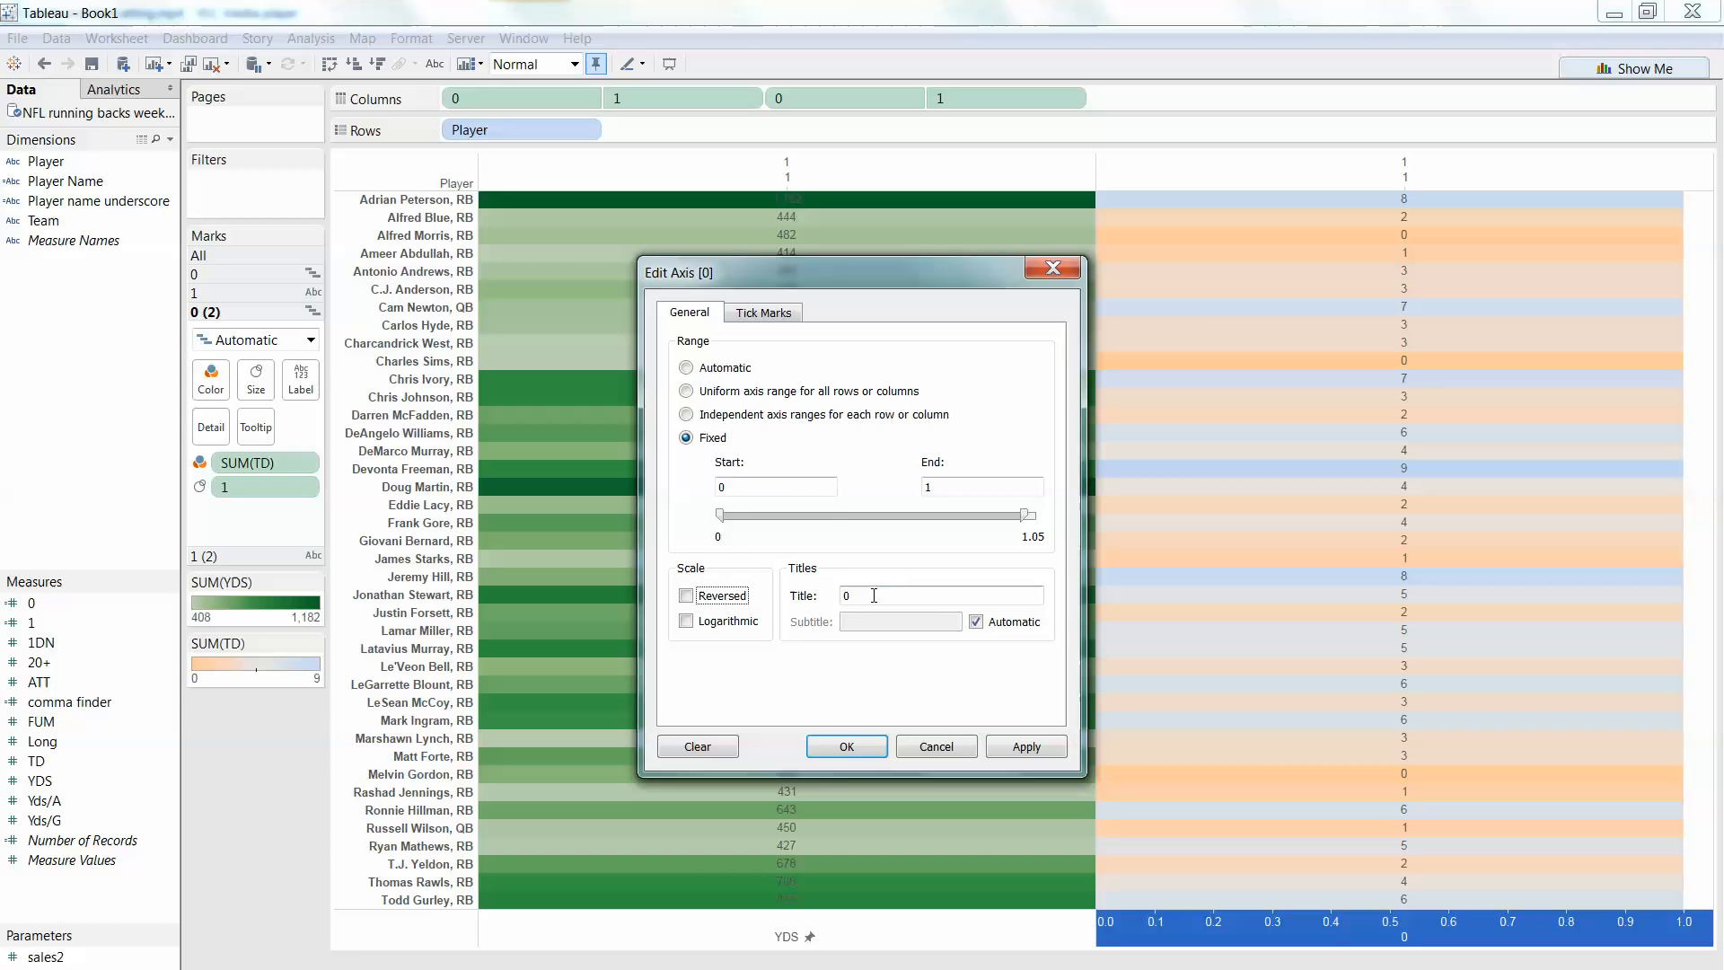
{"action": "type", "text": "TDs"}
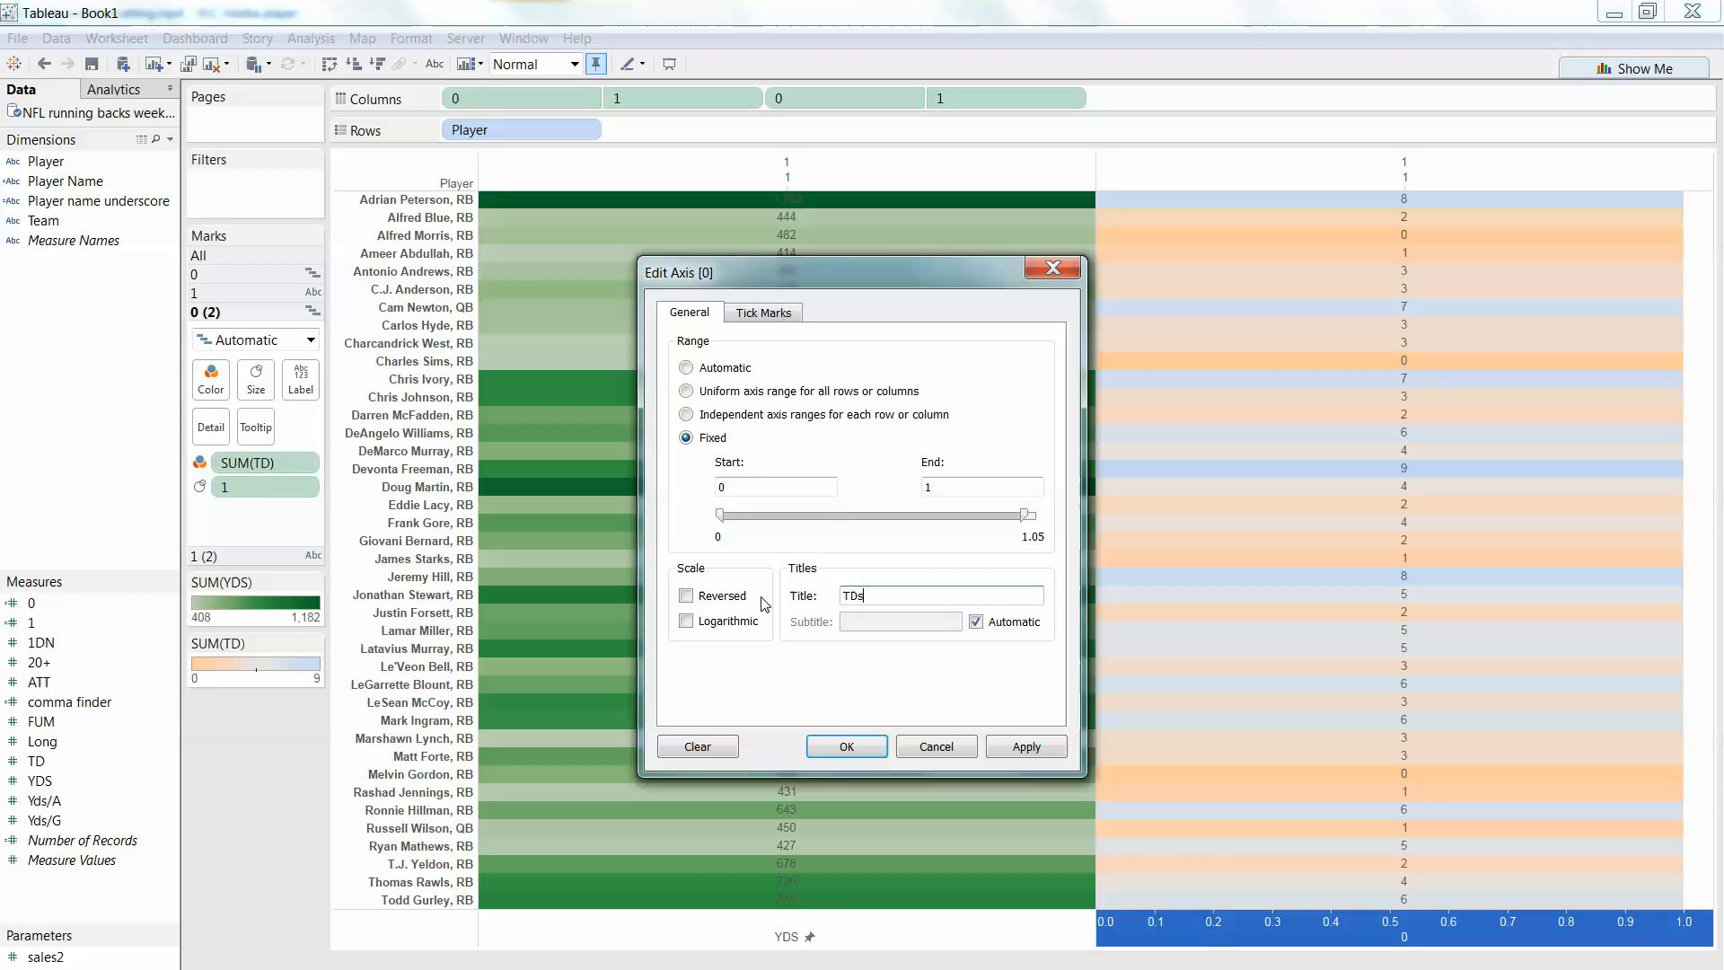